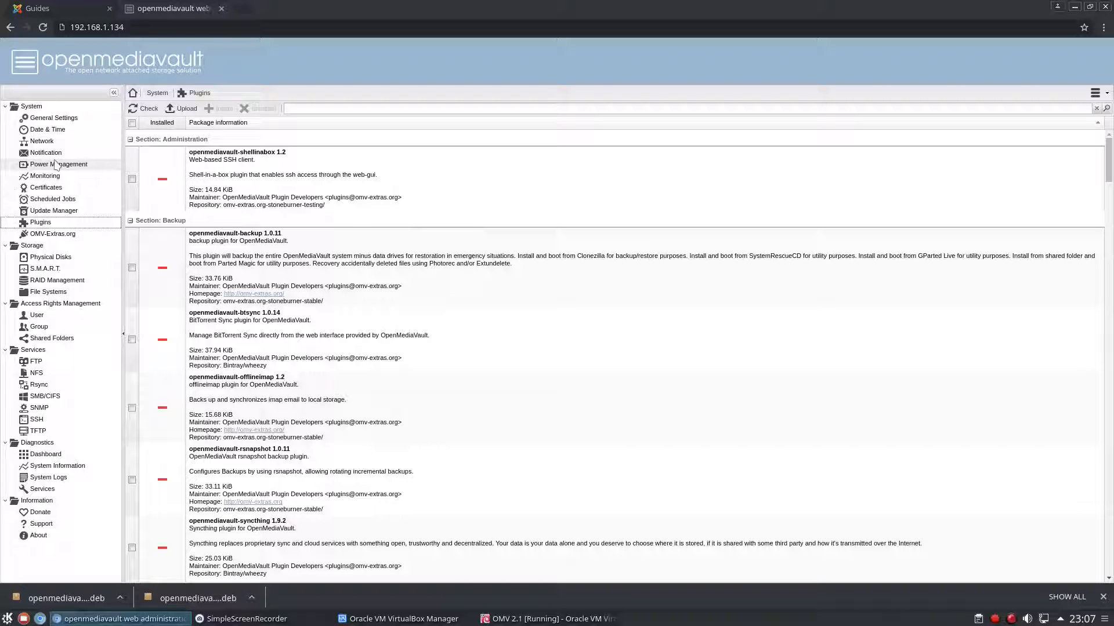
mouse_move(280, 258)
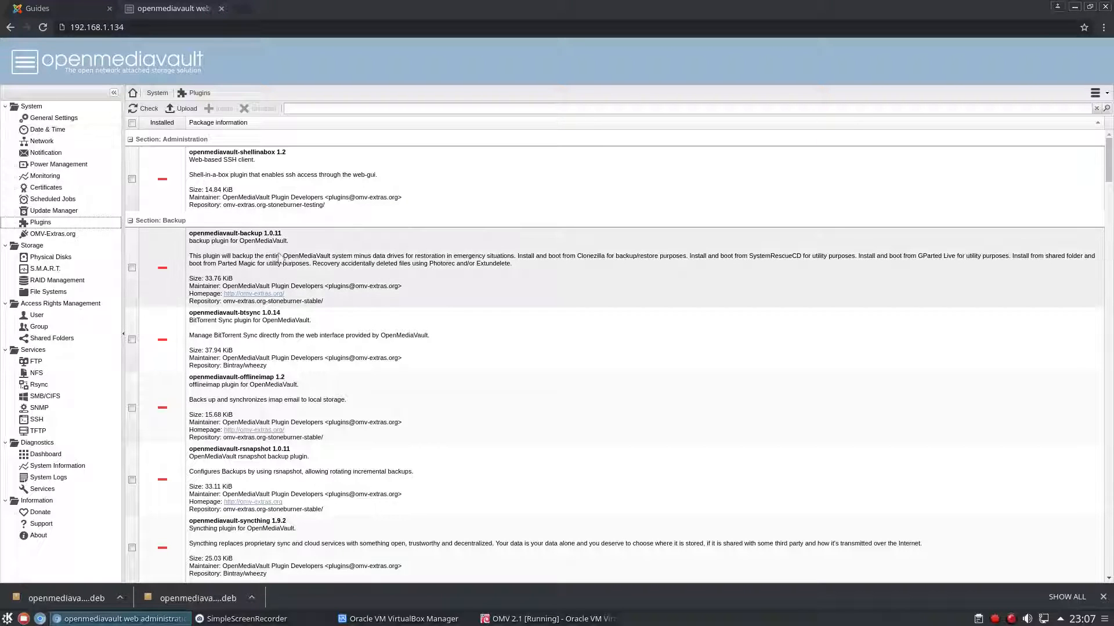
Scroll down the plugin list past backup plugins like rsnapshot and usbbackup.
scroll("down", 3)
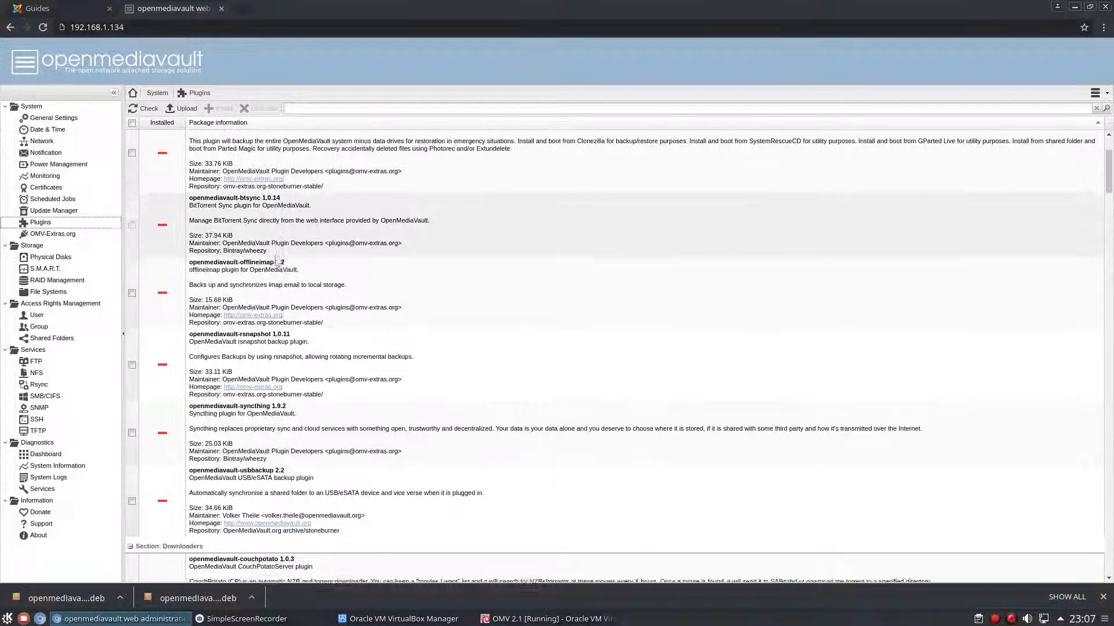
scroll("down", 3)
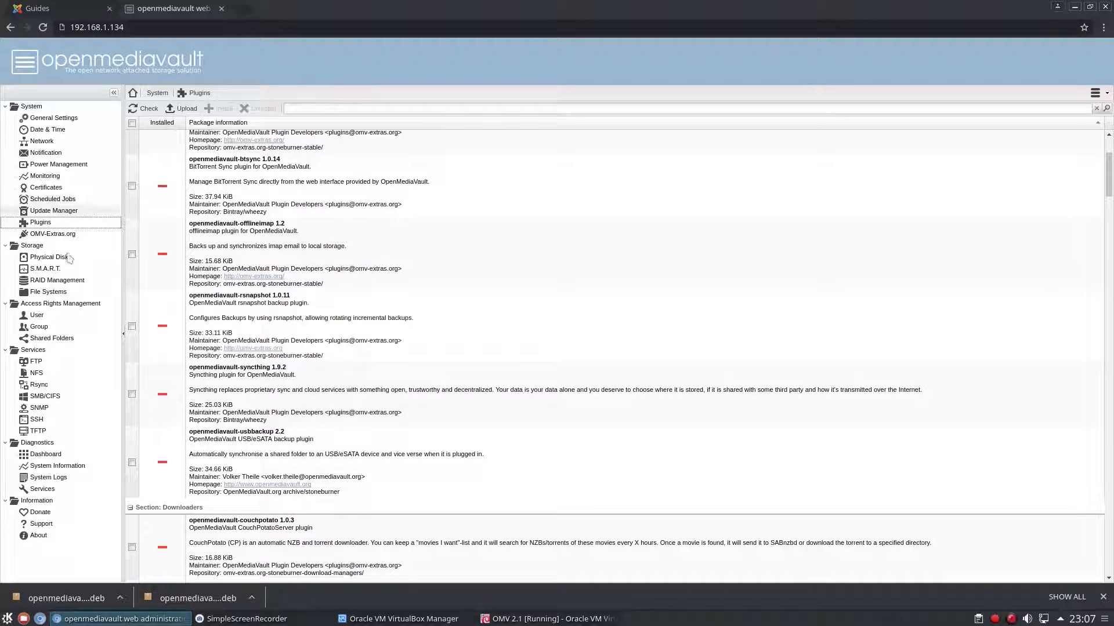
mouse_move(72, 243)
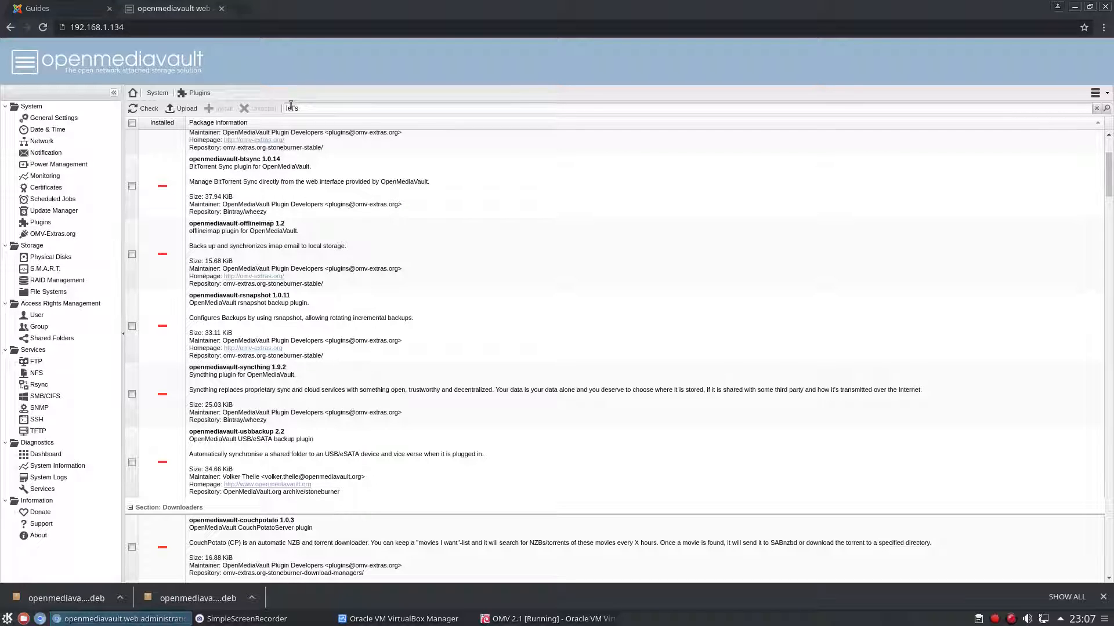
Filter the plugins for 'let's', select openmediavault-letsencrypt 2.4 and request its installation.
type("let's")
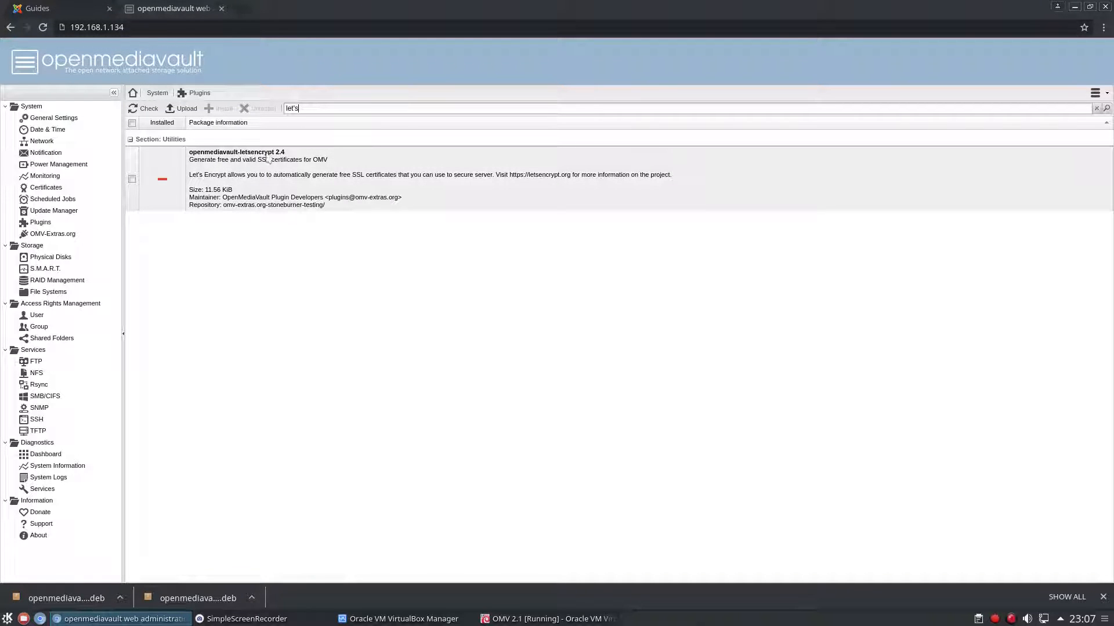
left_click(132, 178)
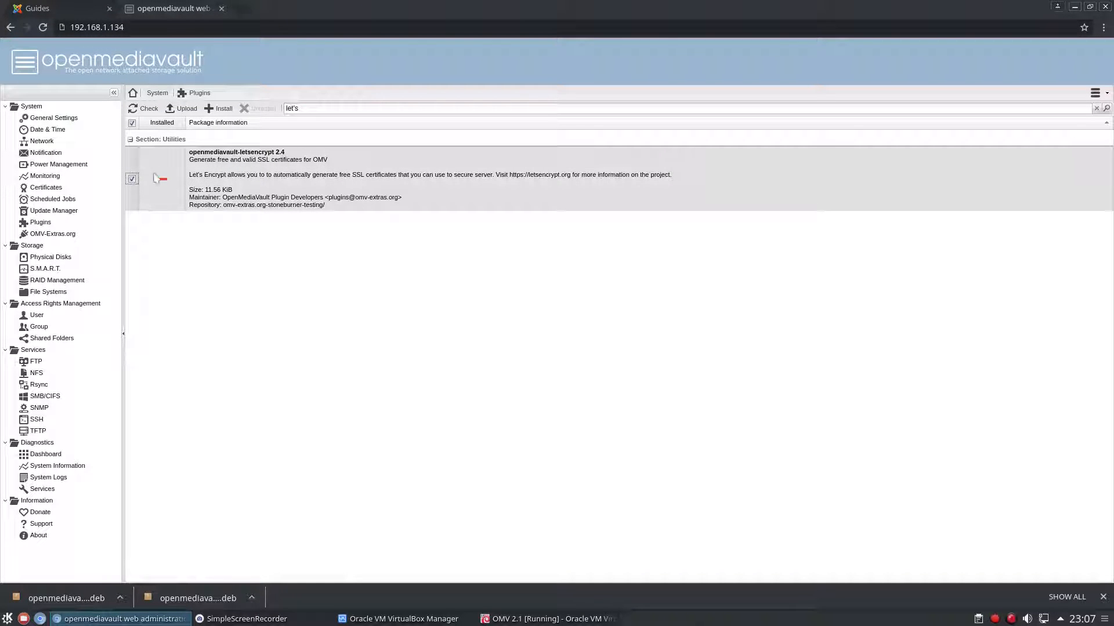
left_click(221, 108)
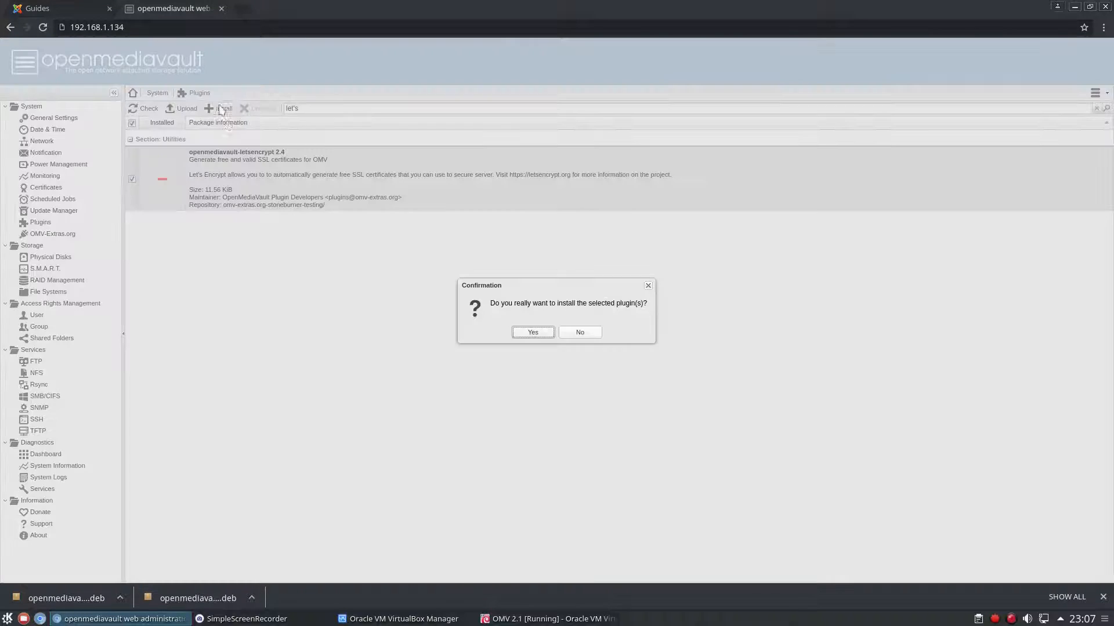
Confirm the Let's Encrypt plugin install and dismiss the finished installation log.
left_click(532, 331)
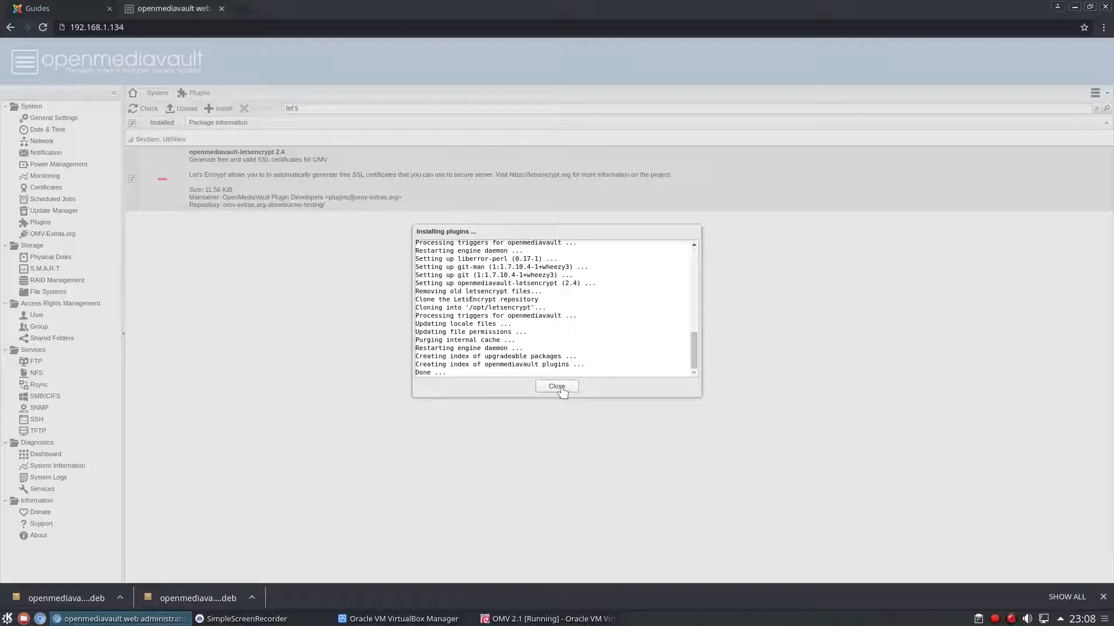
left_click(557, 386)
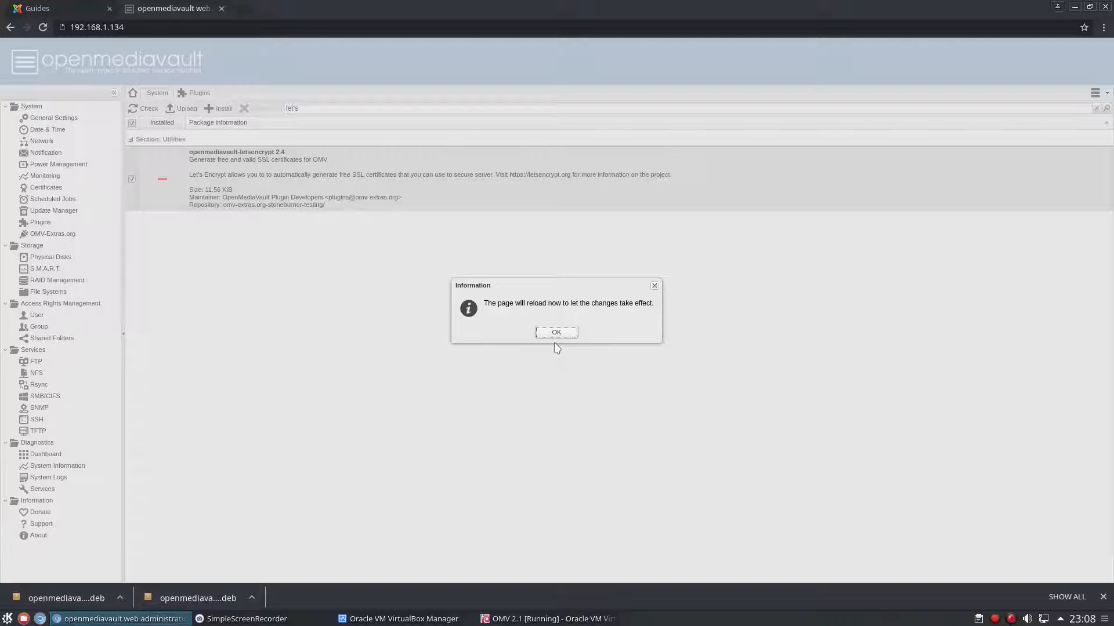
mouse_move(67, 132)
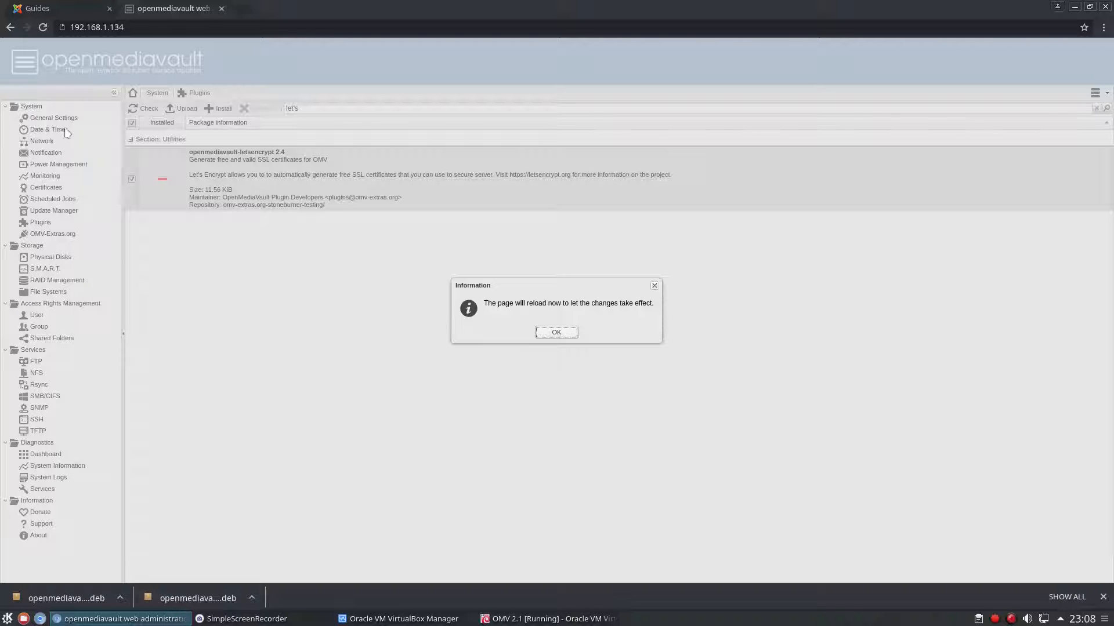
mouse_move(81, 188)
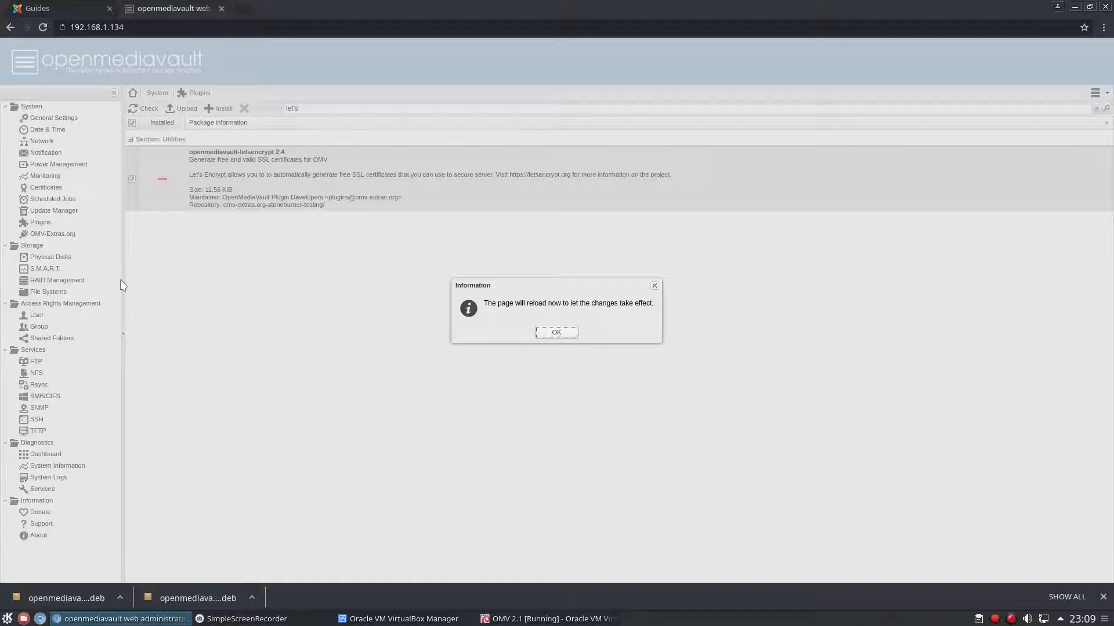
mouse_move(221, 290)
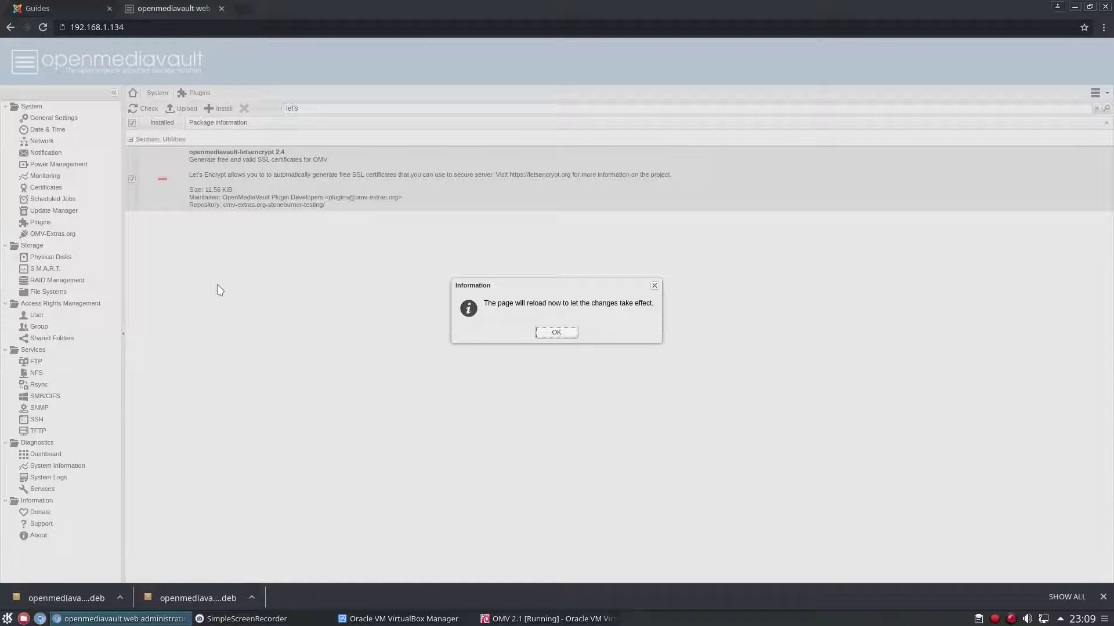
mouse_move(580, 378)
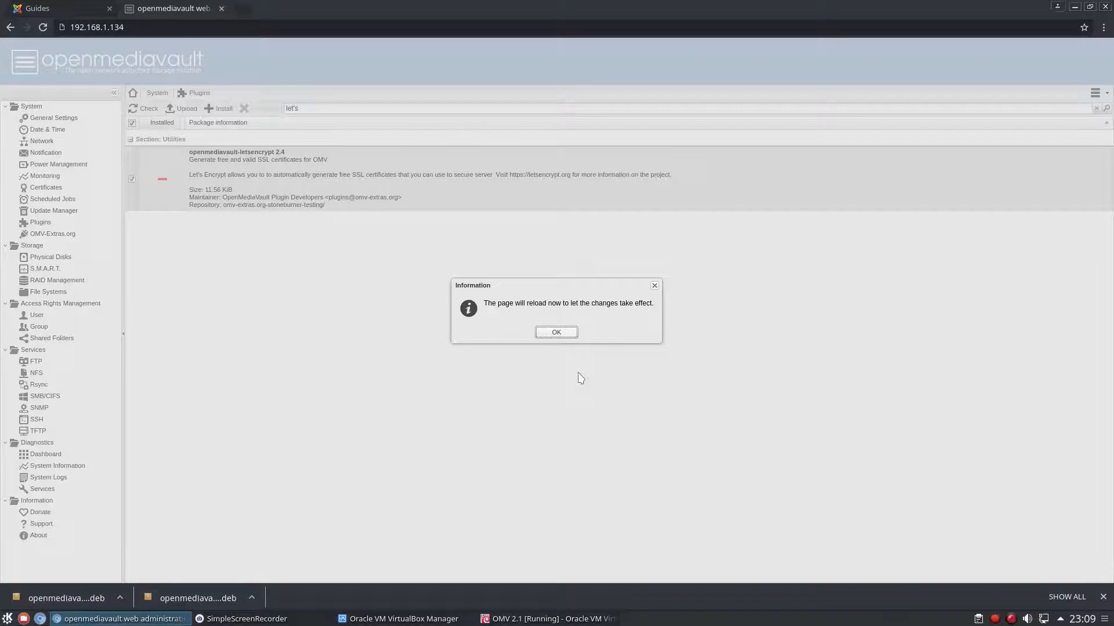
Accept the page reload and go to the Services > LetsEncrypt settings page.
left_click(556, 332)
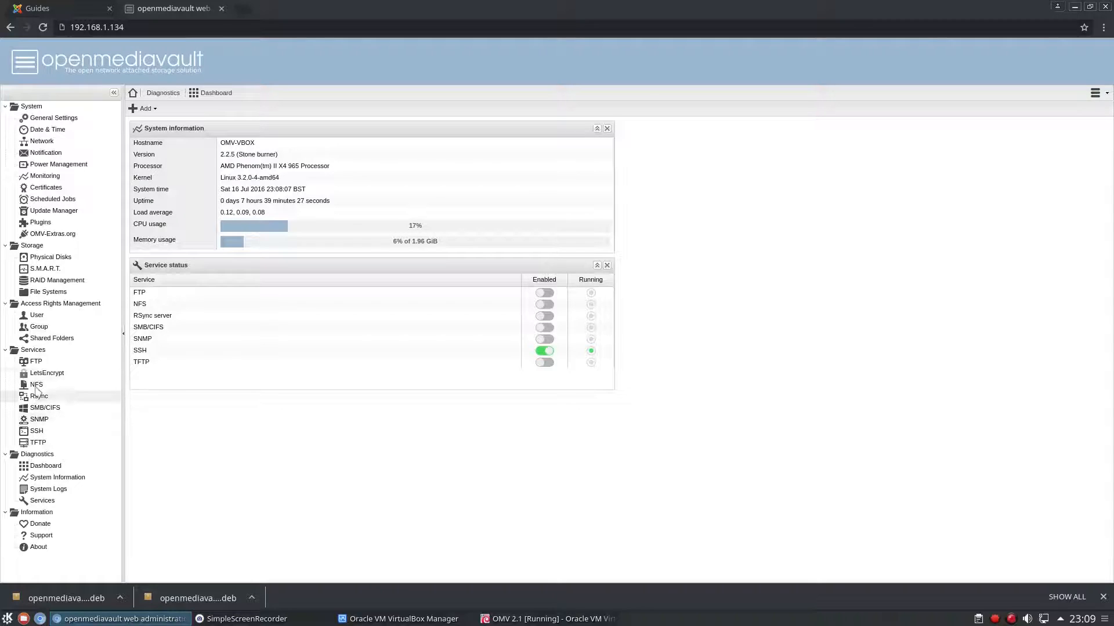
left_click(46, 373)
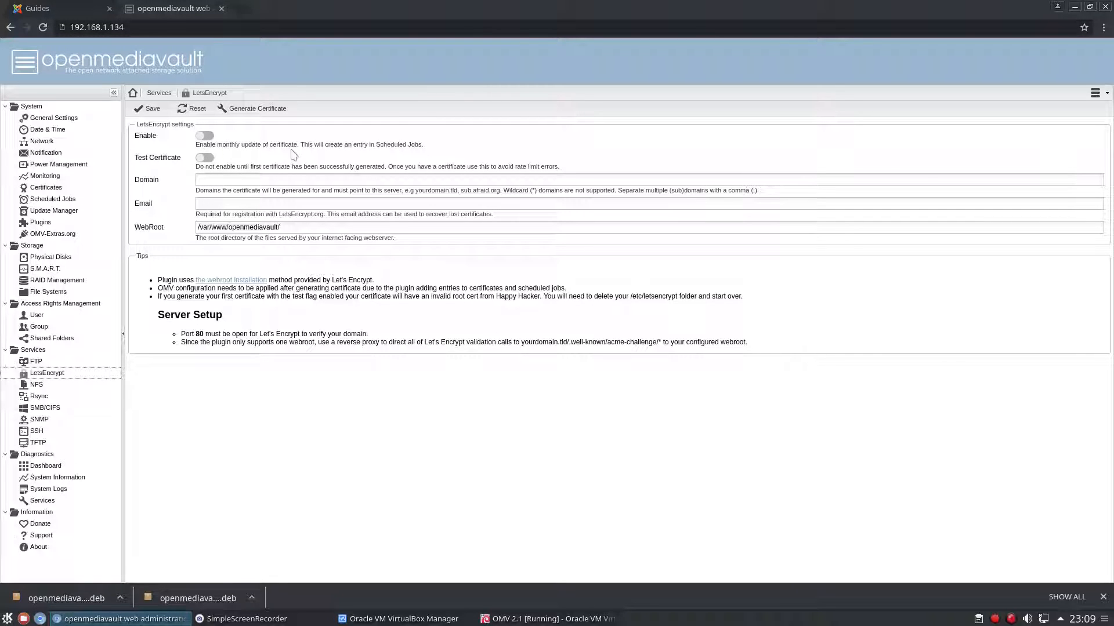
mouse_move(317, 158)
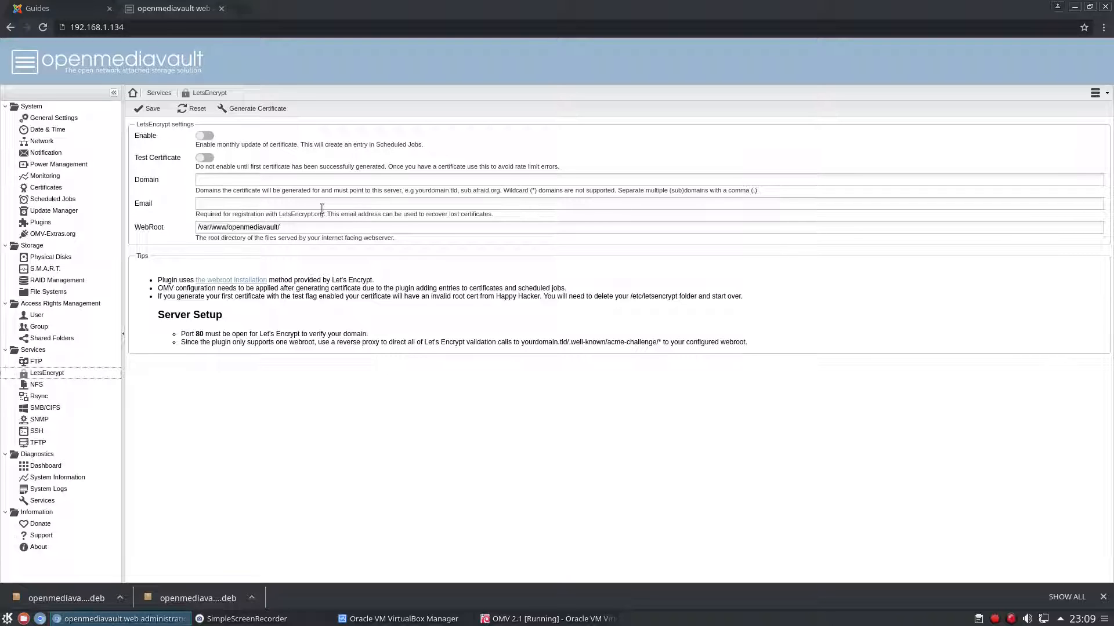
mouse_move(157, 322)
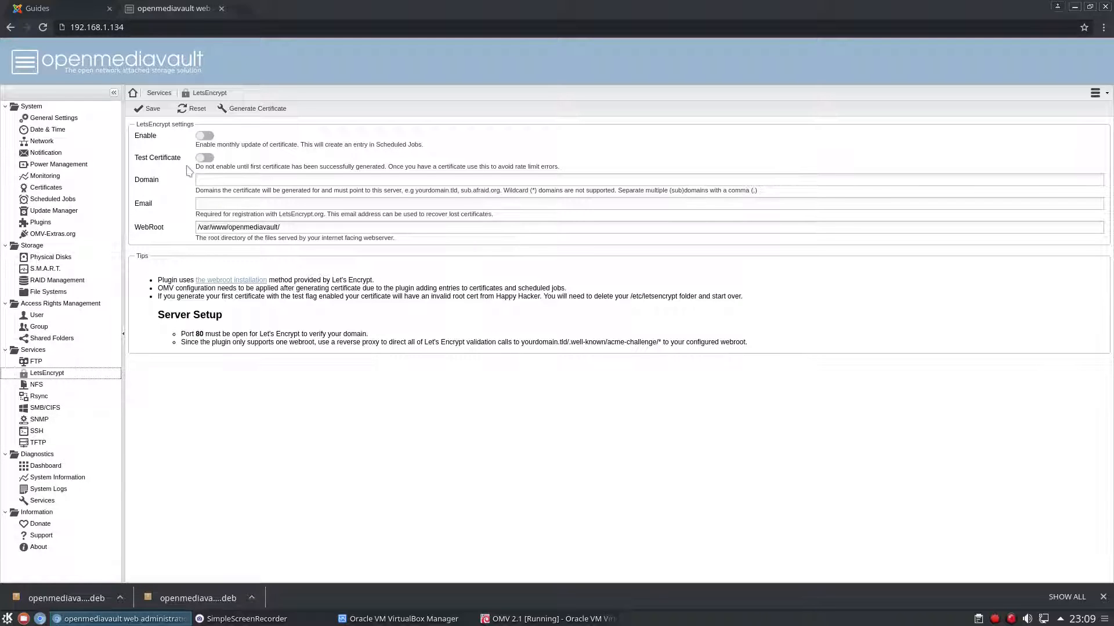
Enable Test Certificate and enter domain arm1e.com with a registration email address.
left_click(204, 158)
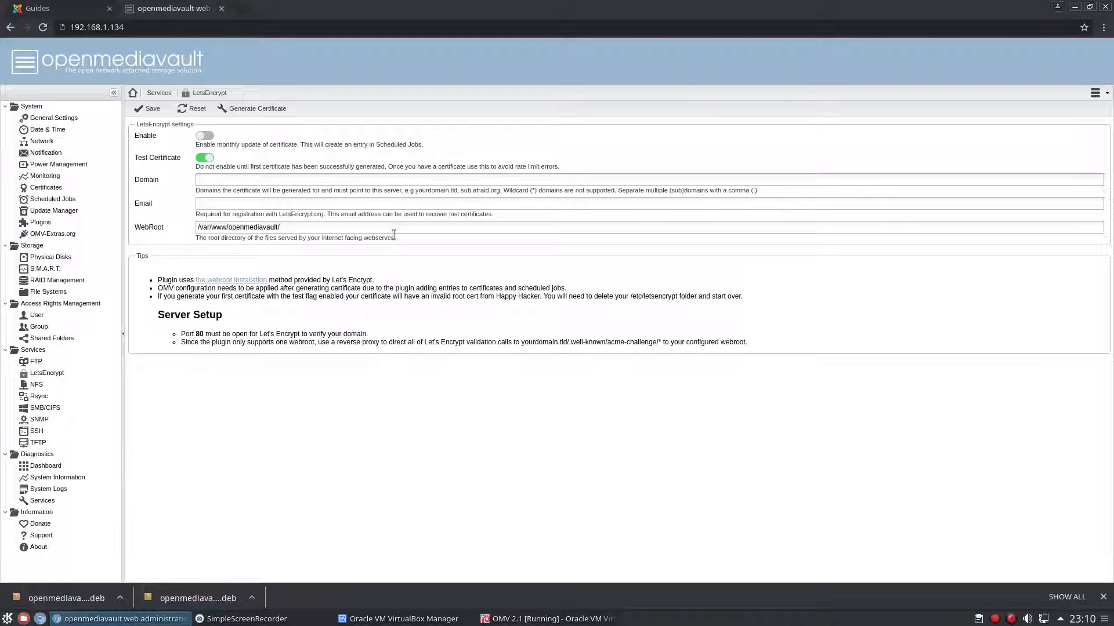
type("arm1e")
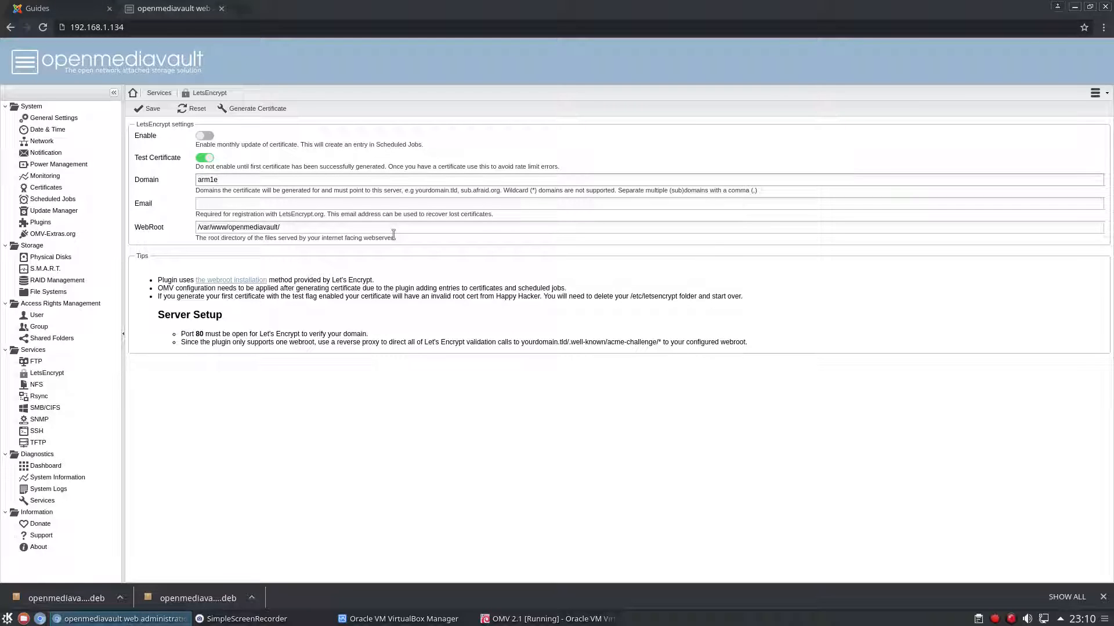
left_click(221, 180)
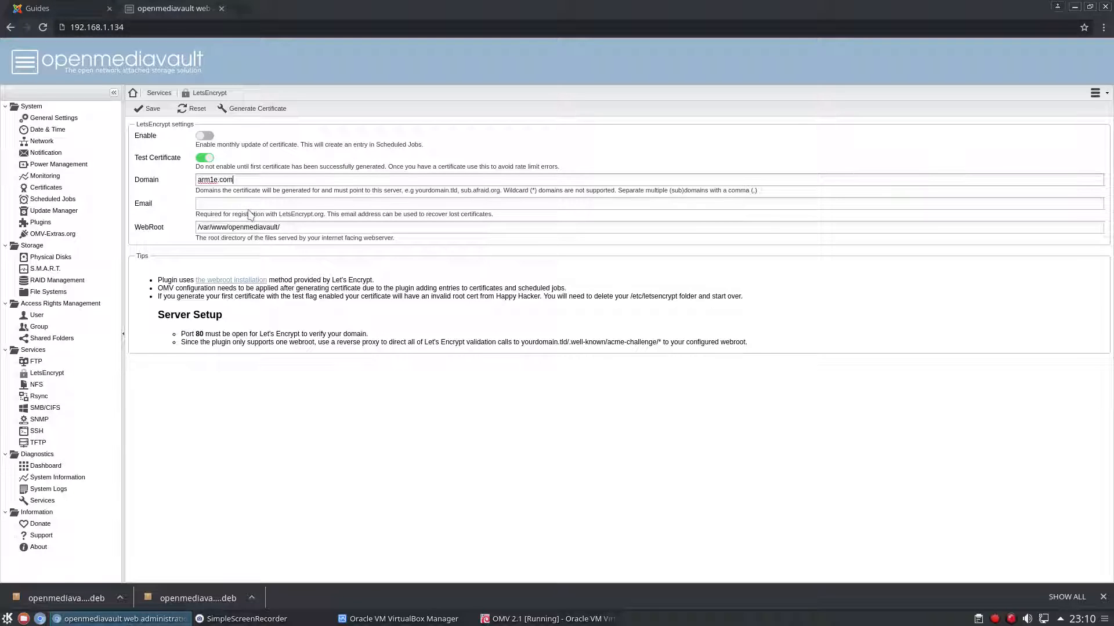
type("arm1e\"me.")
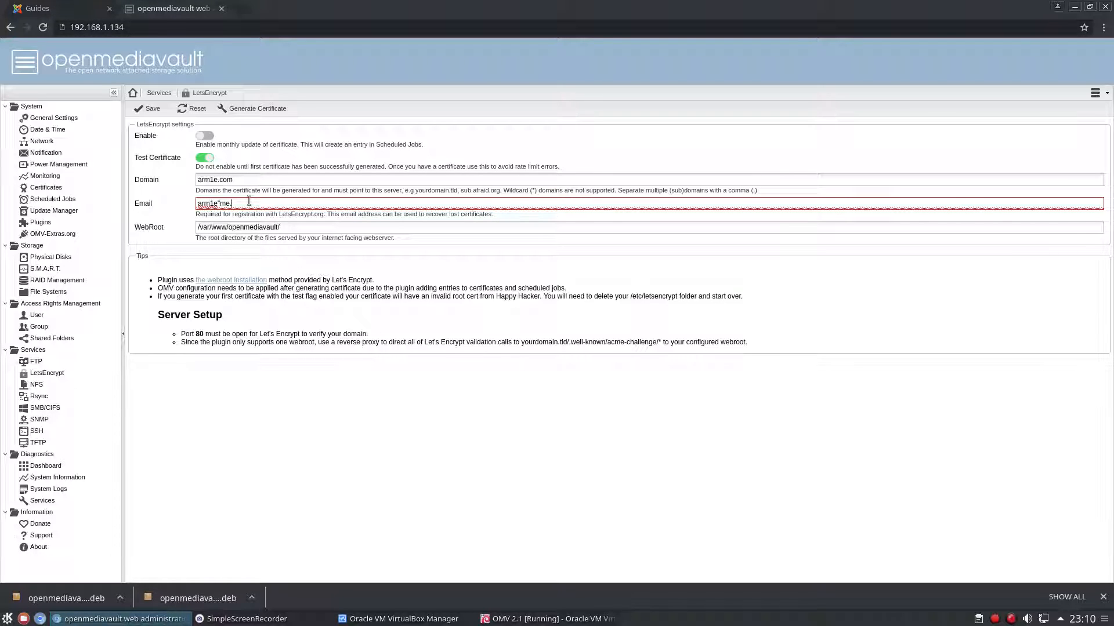
type("com")
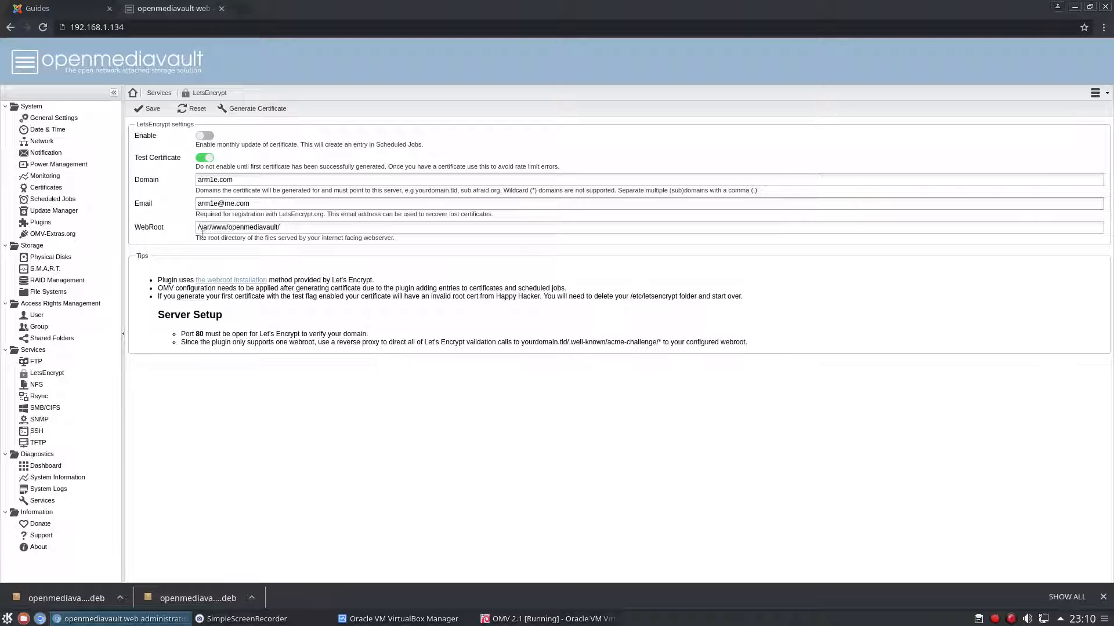
mouse_move(134, 241)
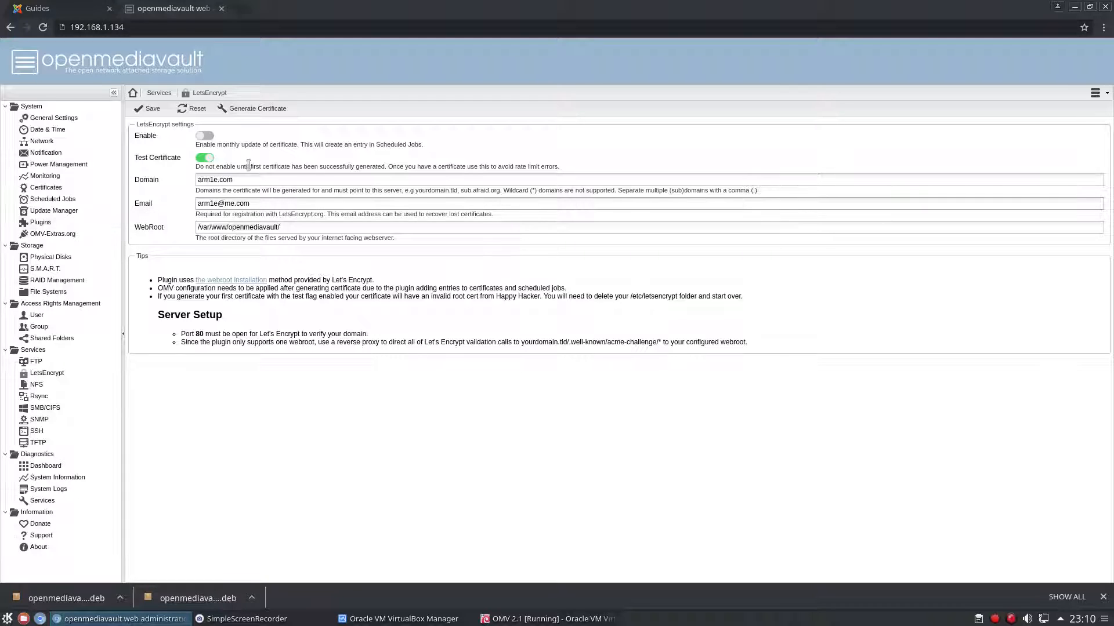
mouse_move(181, 176)
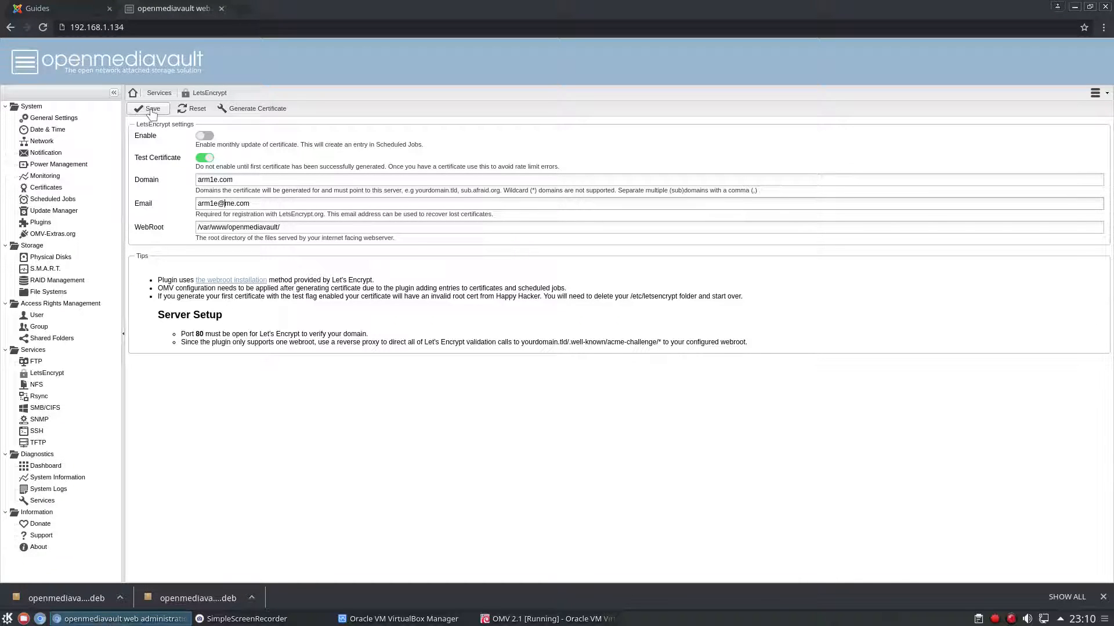
left_click(148, 109)
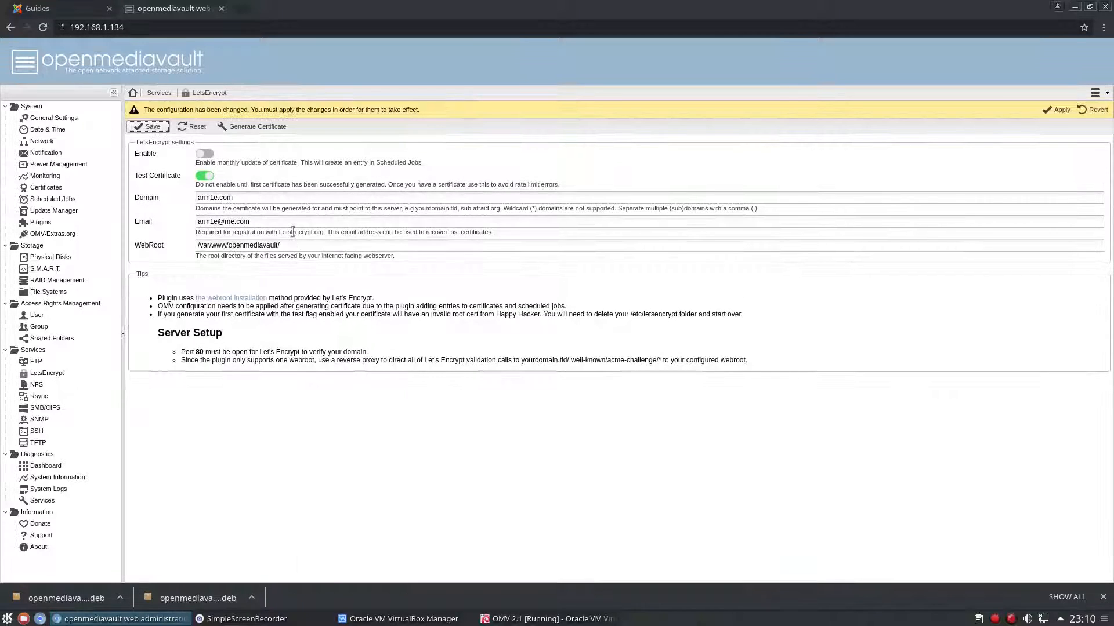
left_click(1055, 109)
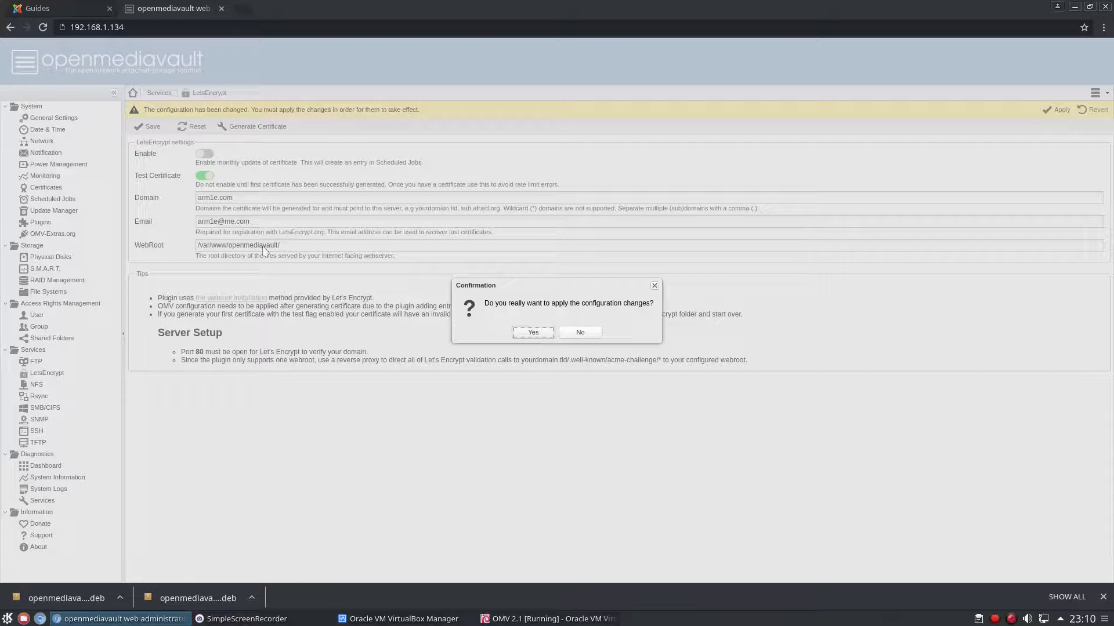
left_click(533, 332)
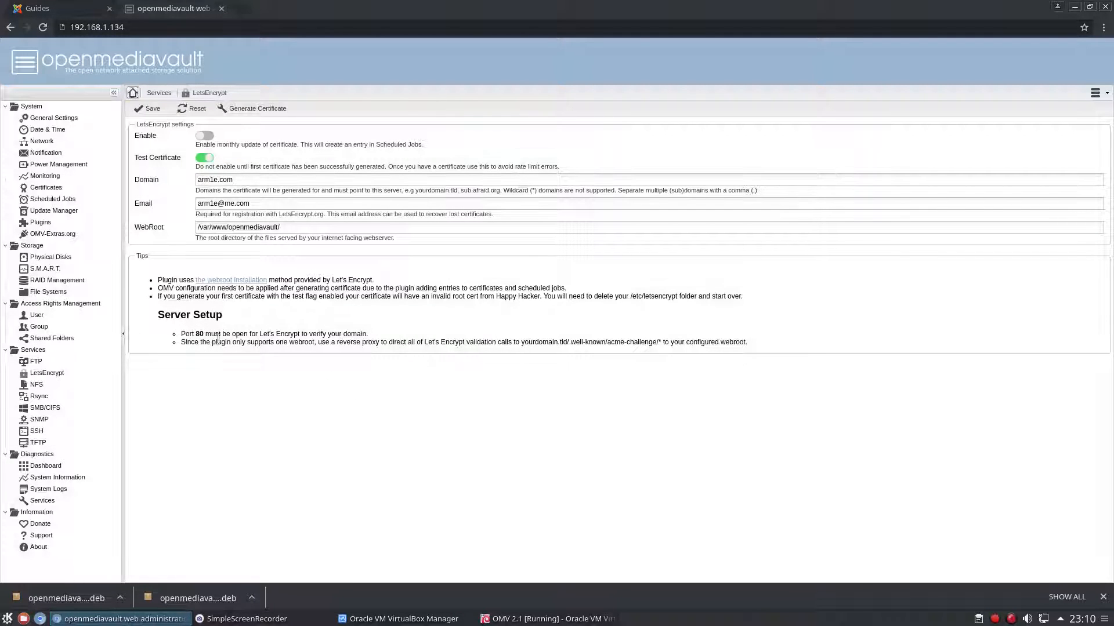
mouse_move(223, 357)
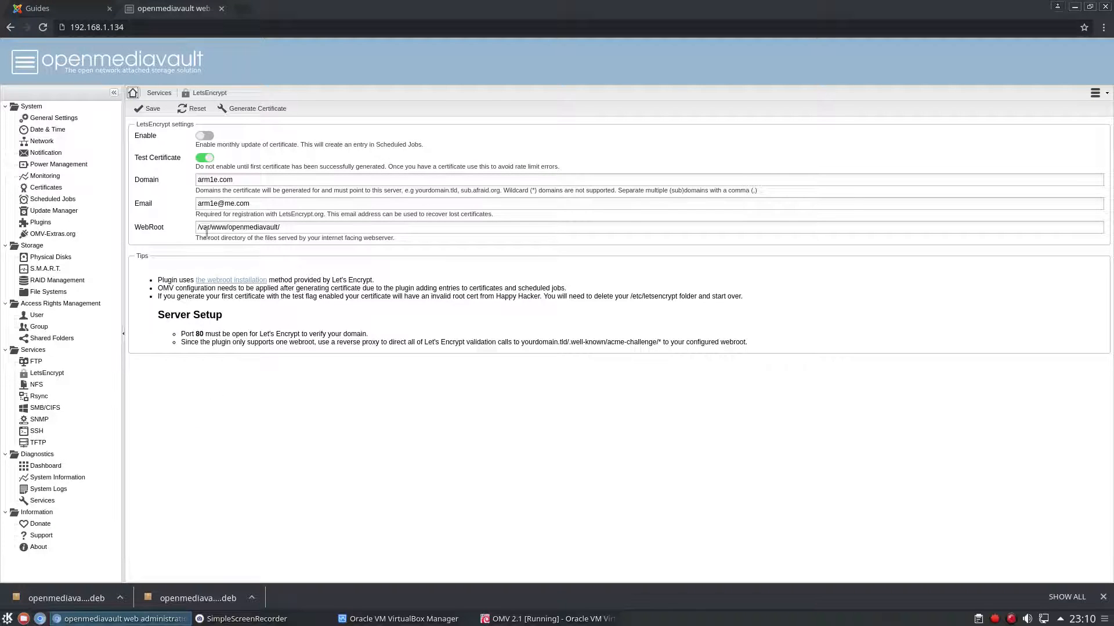
mouse_move(185, 325)
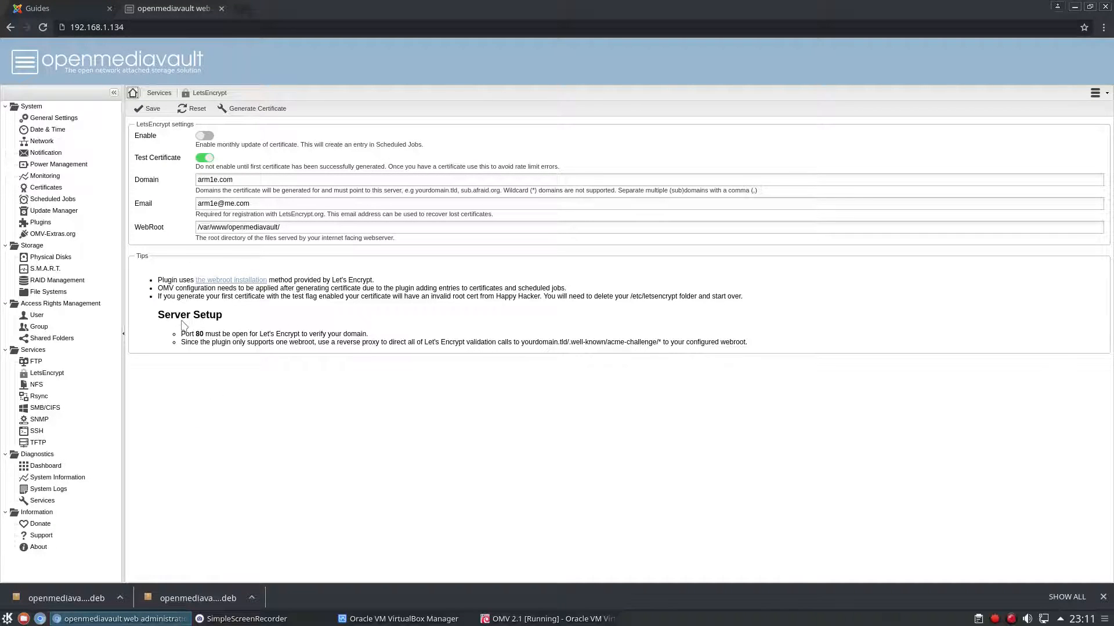
mouse_move(194, 329)
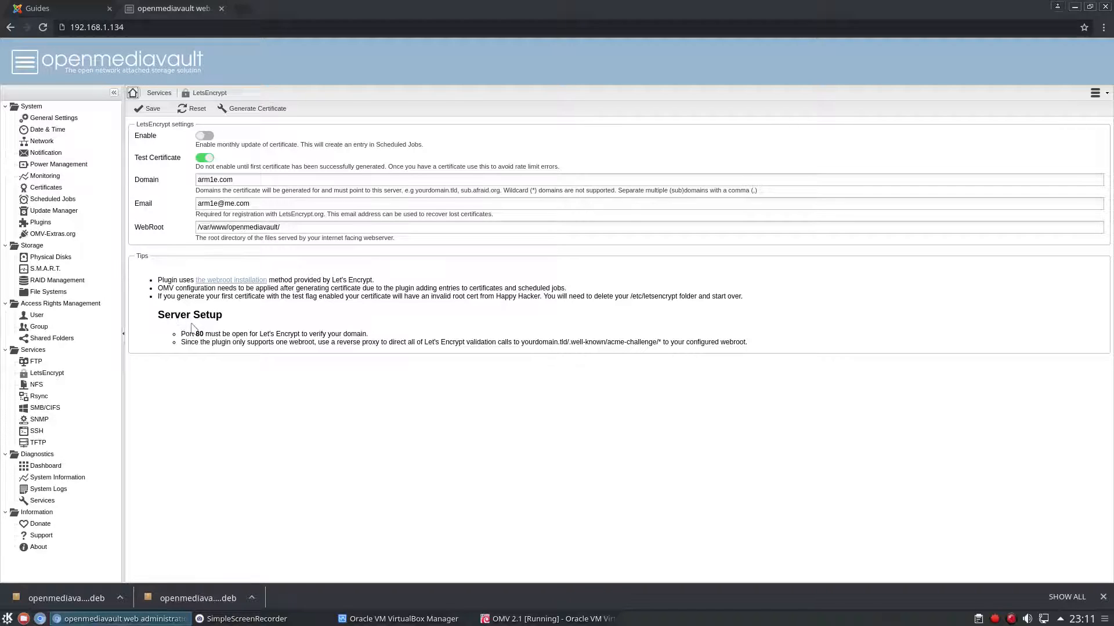
mouse_move(159, 318)
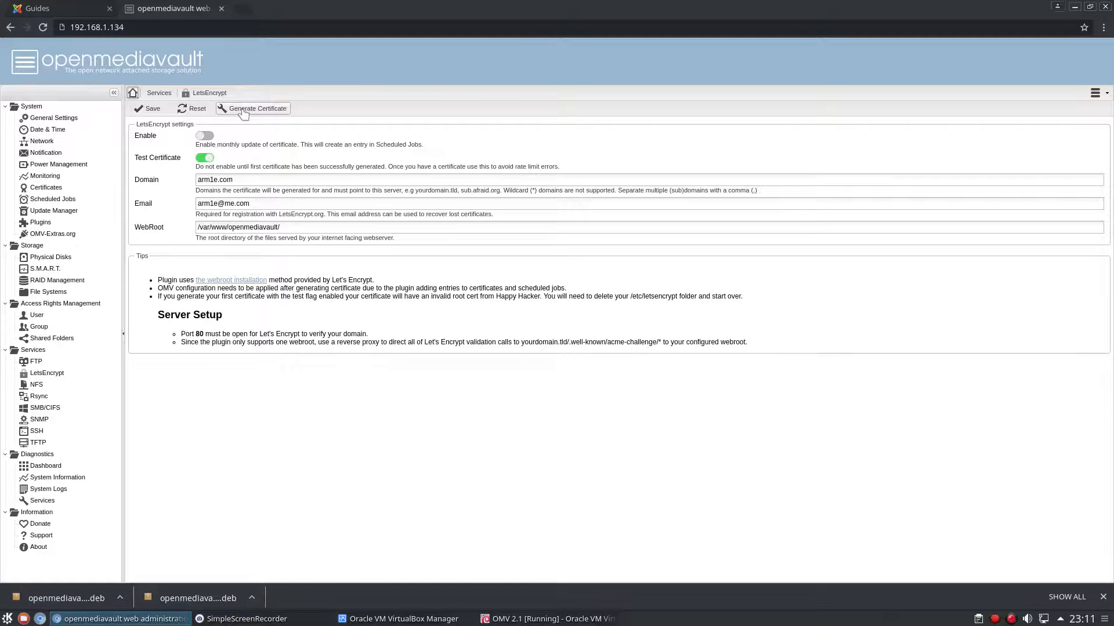
Generate the test certificate for arm1e.com and close the output showing a DNS lookup error.
left_click(258, 109)
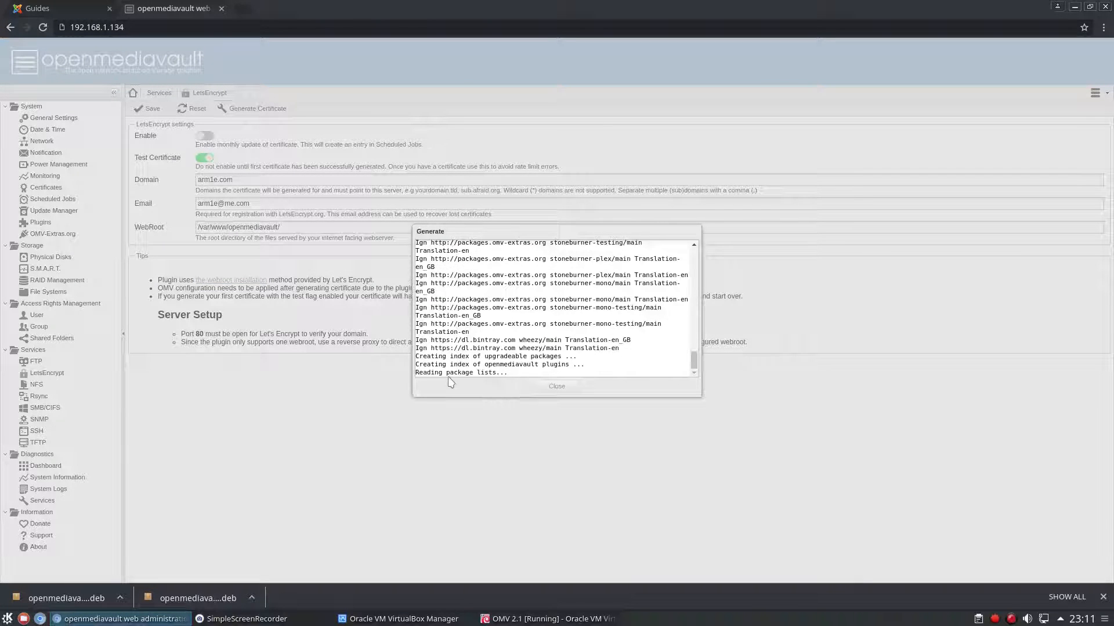
mouse_move(506, 390)
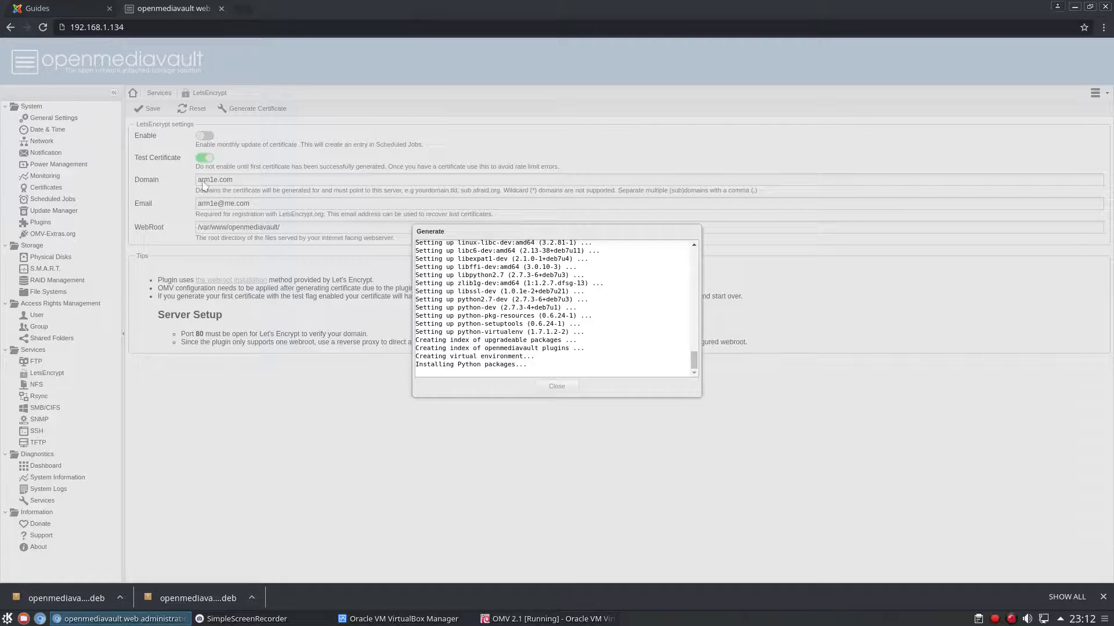
mouse_move(202, 179)
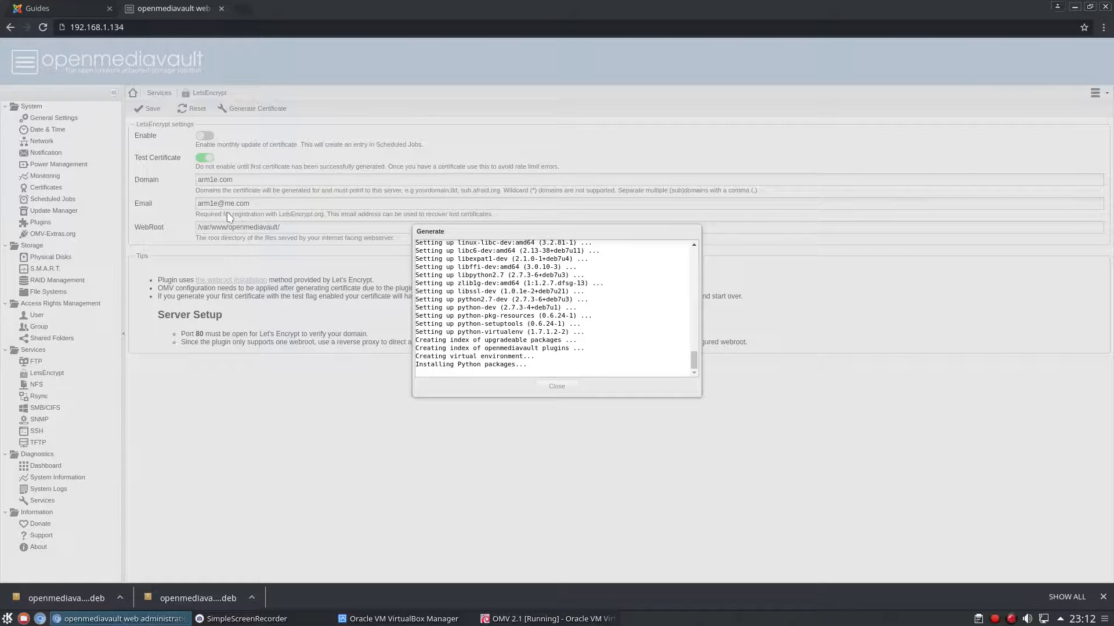
mouse_move(228, 220)
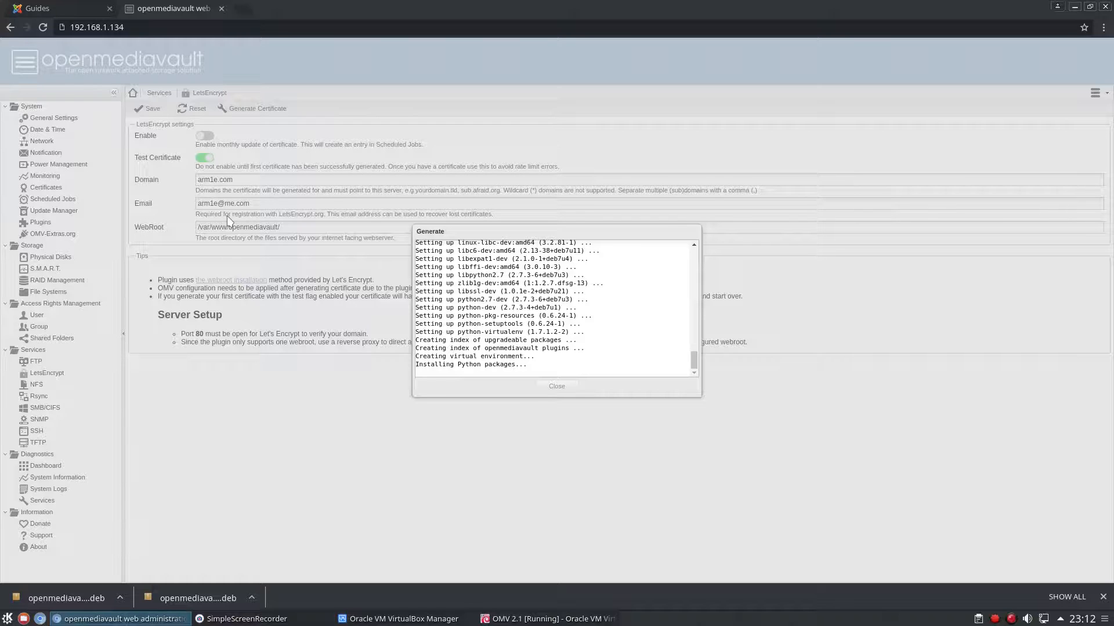
mouse_move(215, 203)
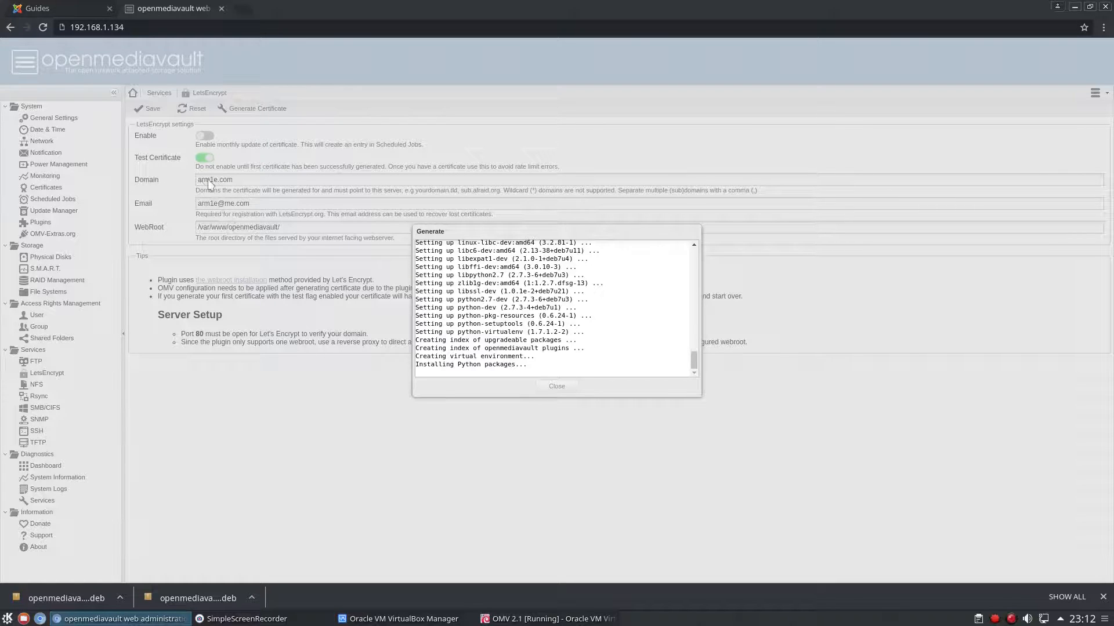
mouse_move(239, 195)
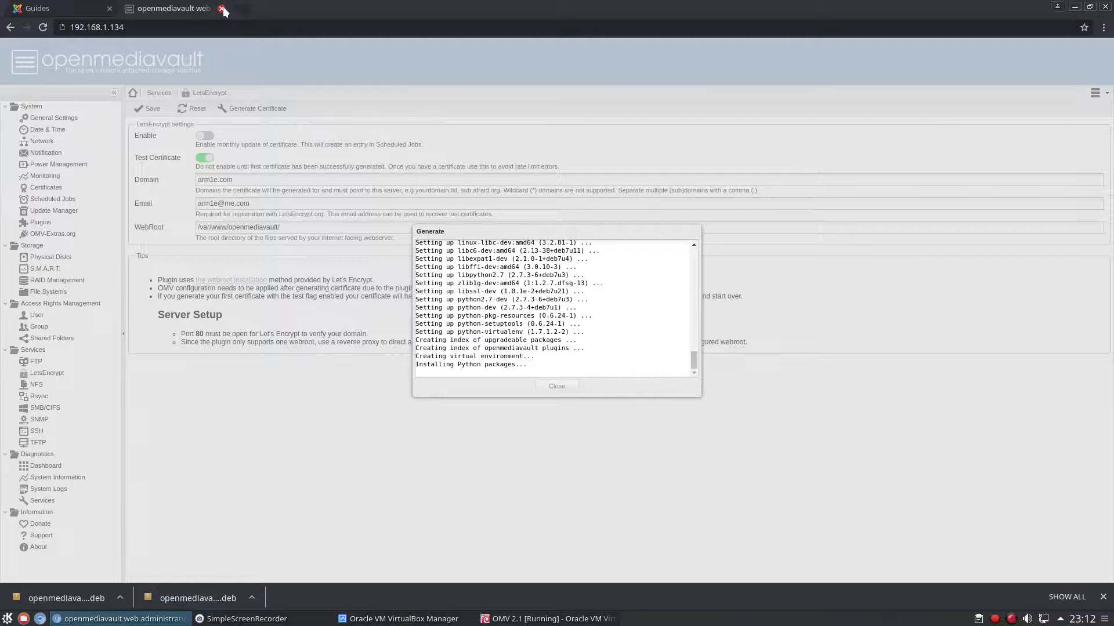
mouse_move(276, 483)
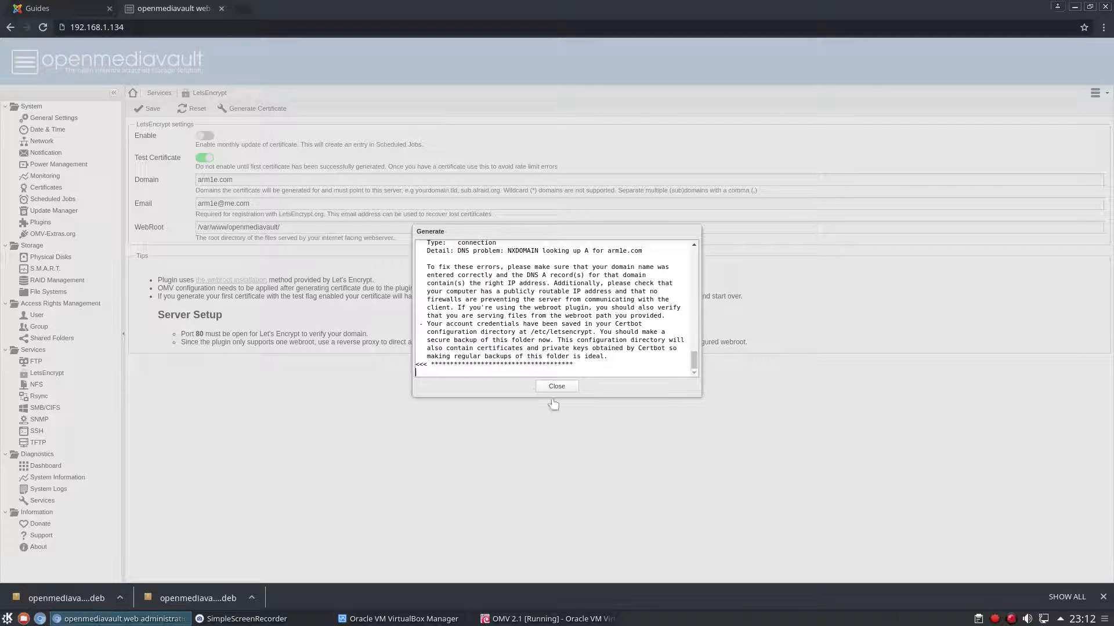
mouse_move(485, 262)
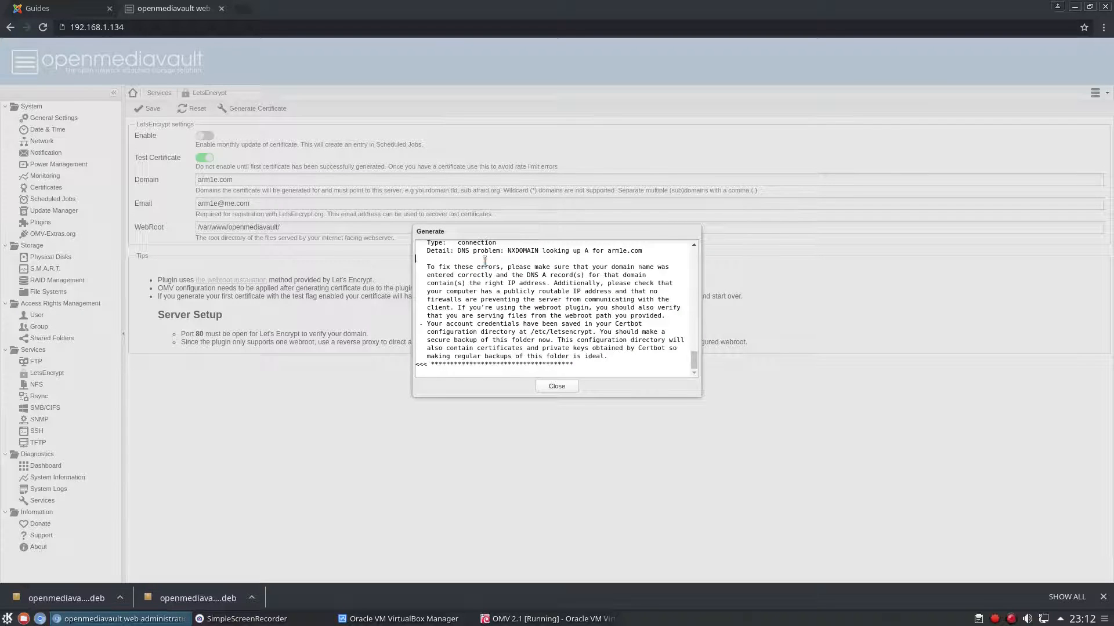
mouse_move(566, 451)
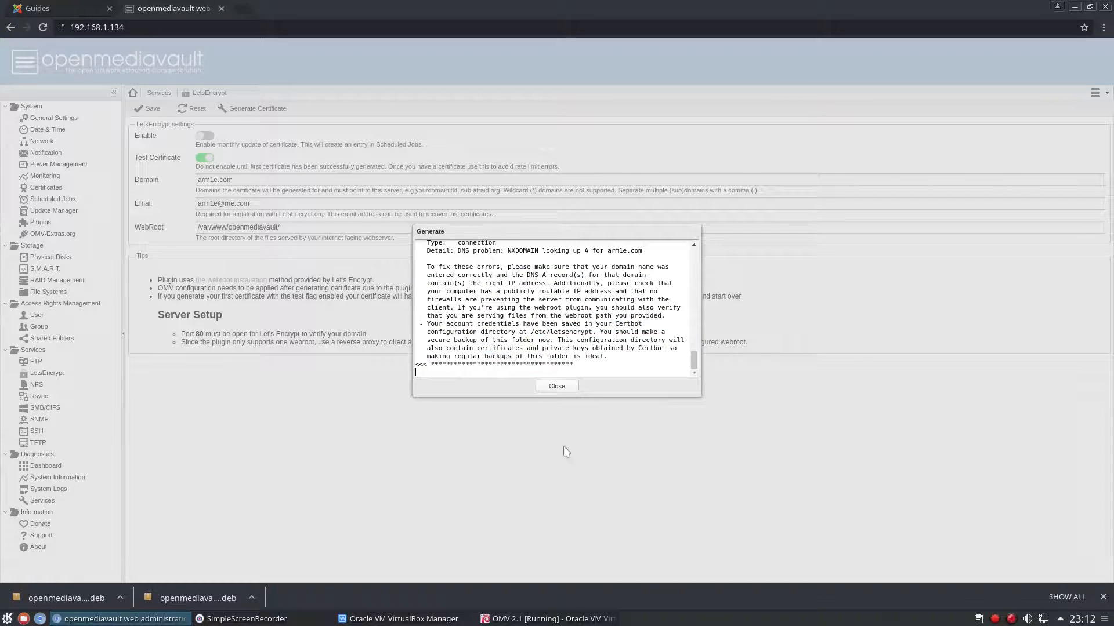
mouse_move(542, 384)
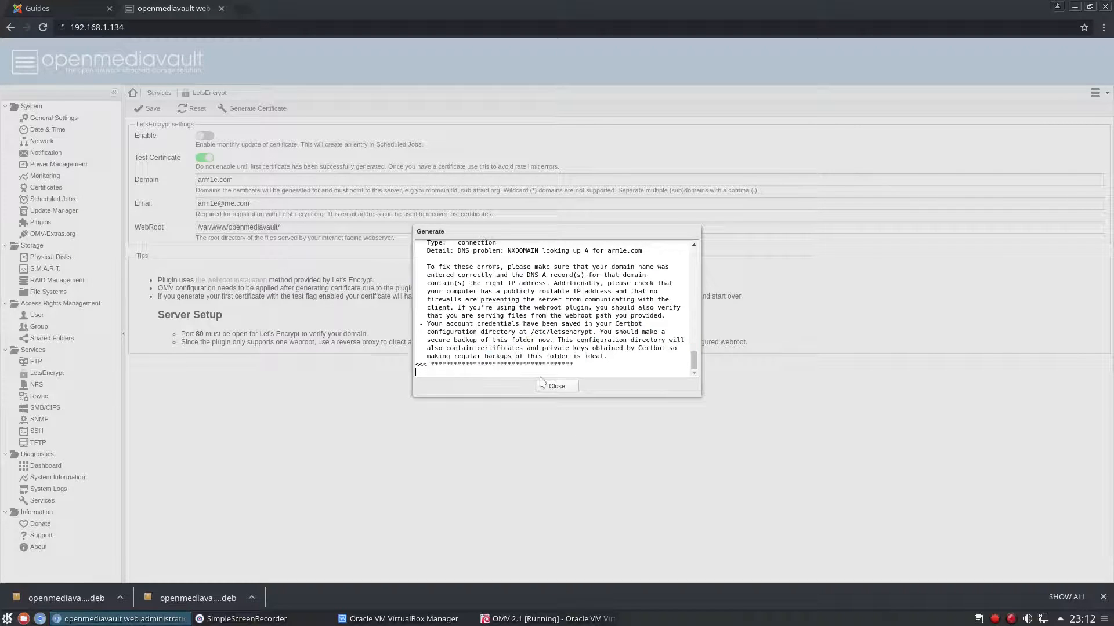
left_click(557, 386)
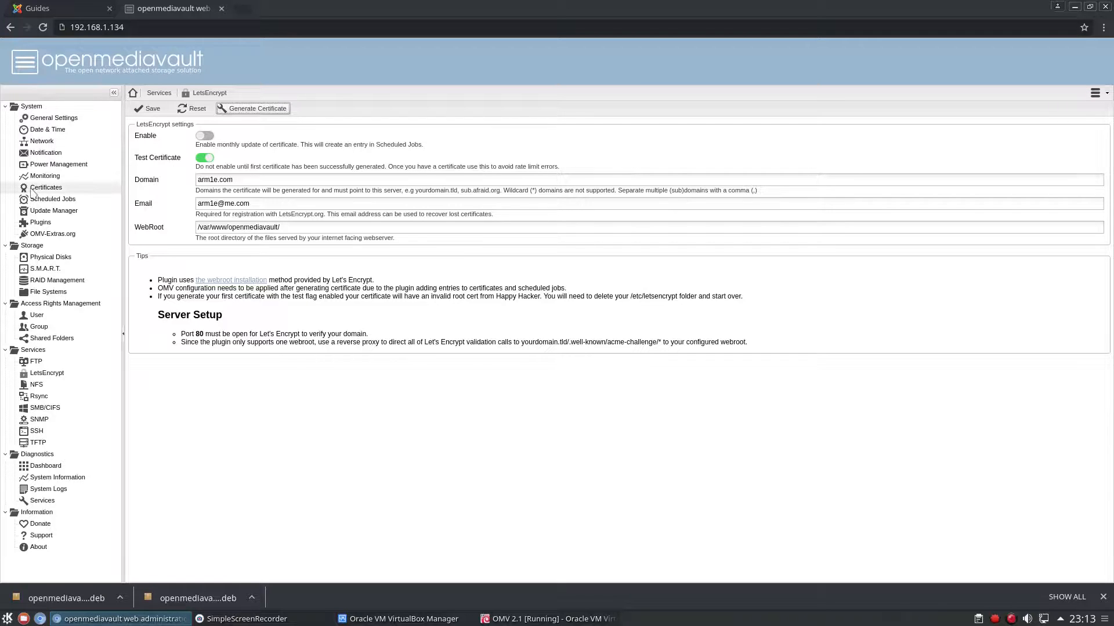
On System > Certificates, cancel the Create SSH certificate form and show the Add choices instead.
left_click(47, 188)
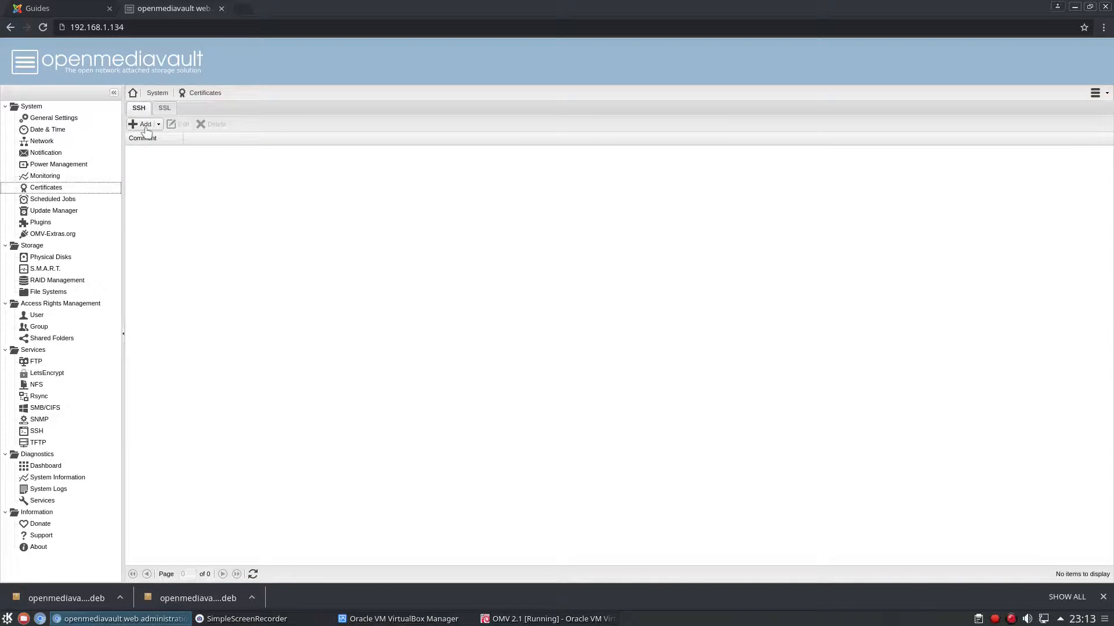
left_click(142, 123)
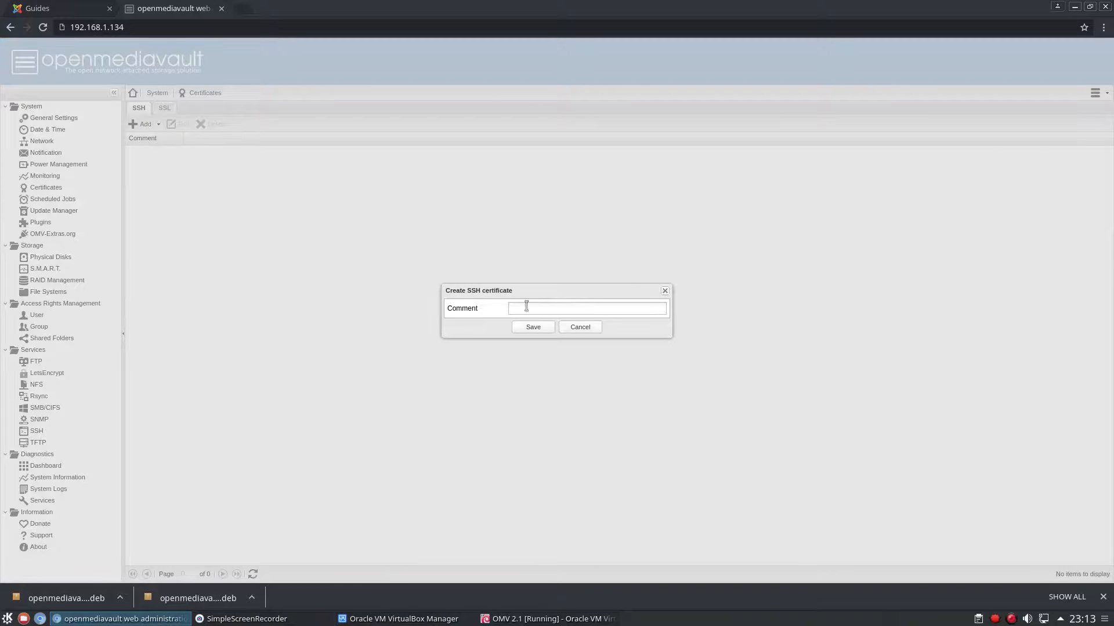
left_click(580, 327)
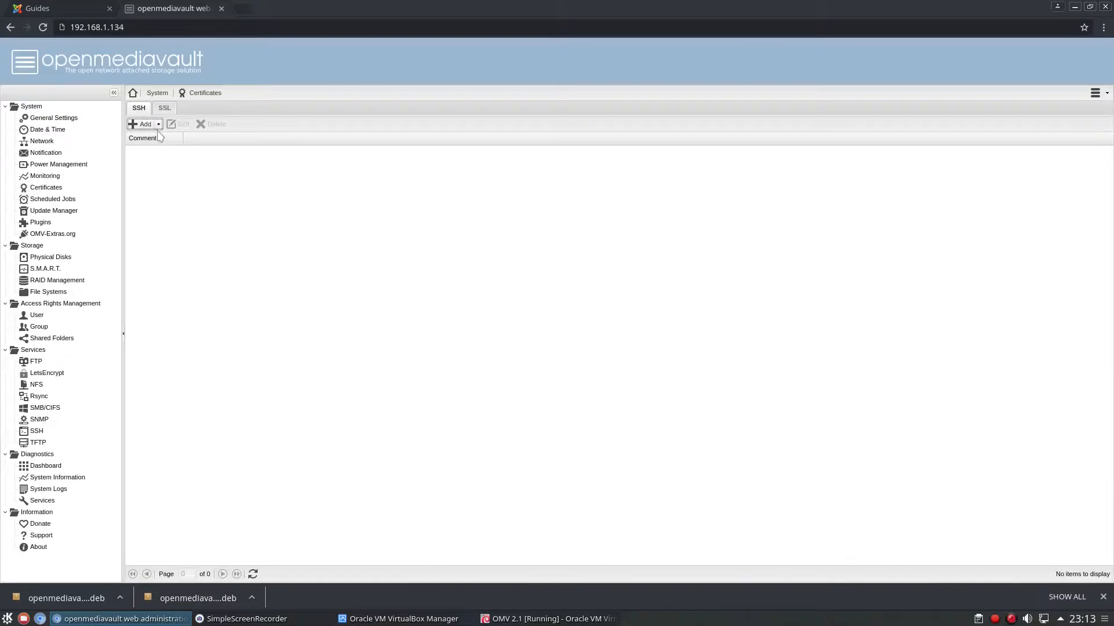
left_click(143, 123)
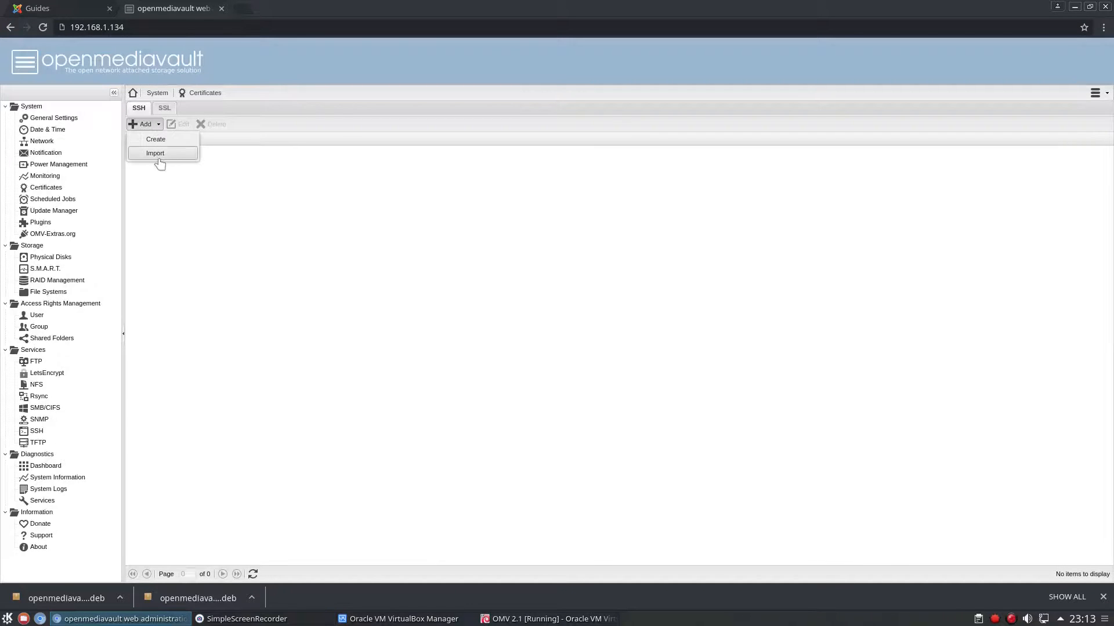
Choose Import to get the SSH certificate form with private key, public key and comment fields.
left_click(154, 153)
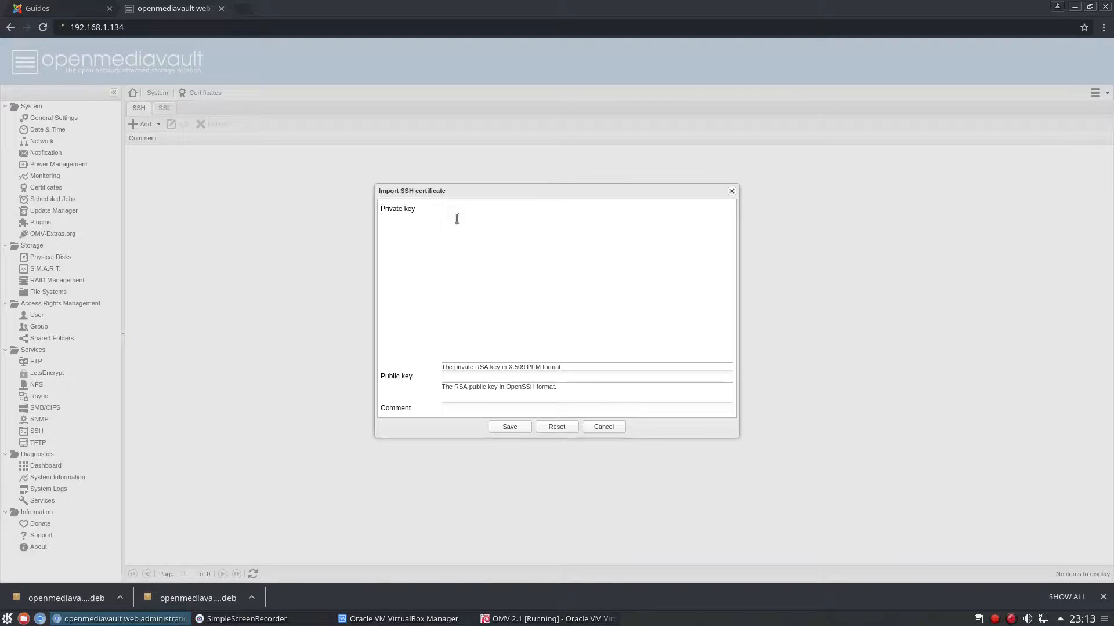
mouse_move(464, 407)
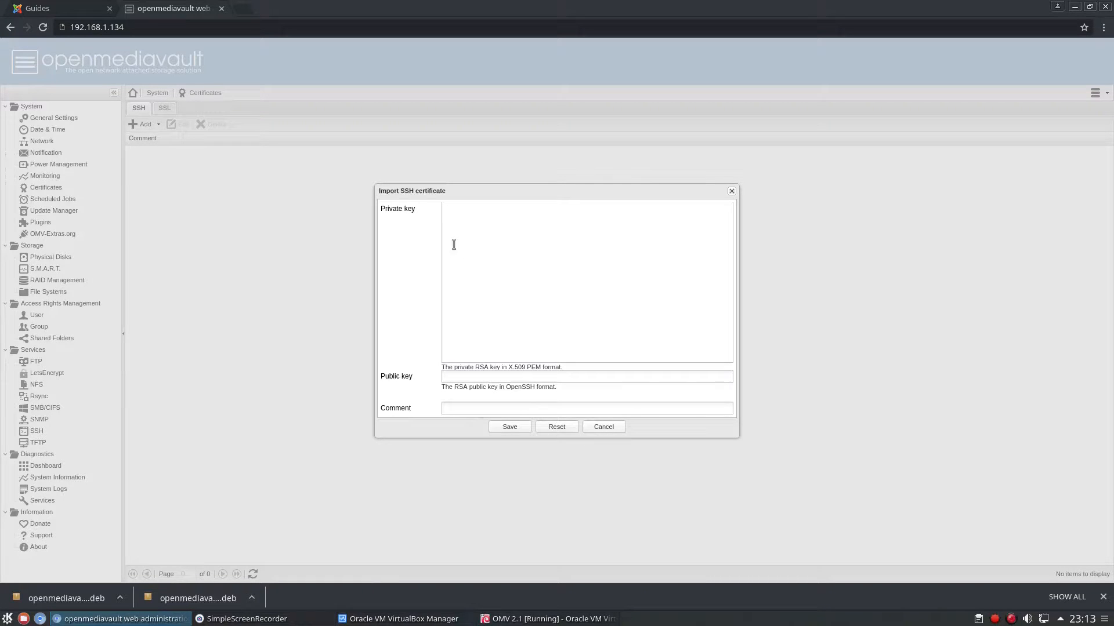
mouse_move(452, 244)
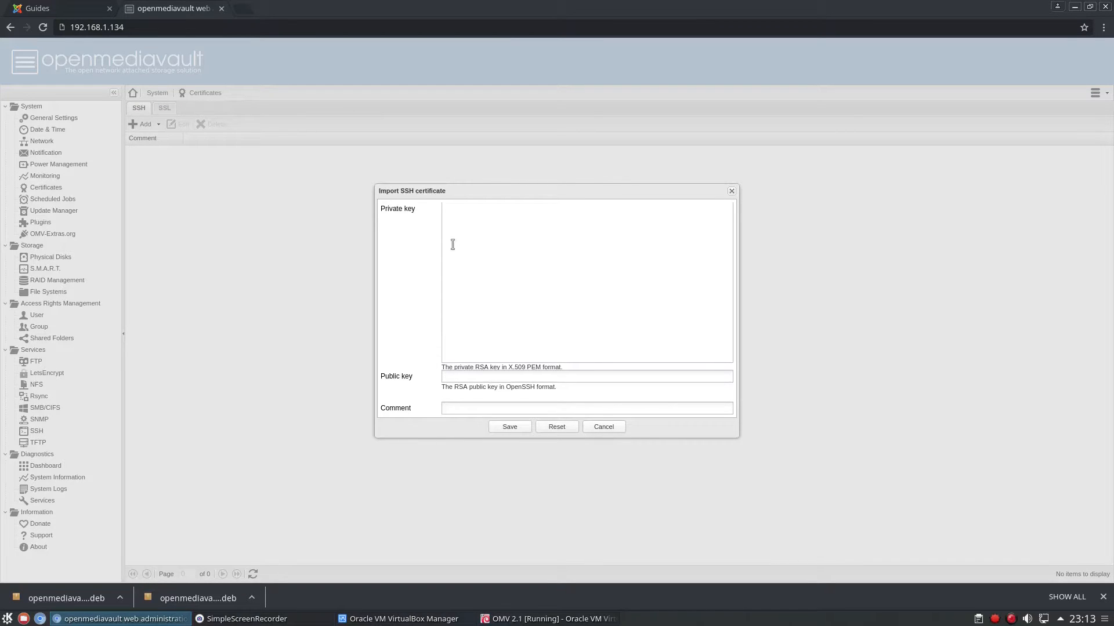
mouse_move(454, 300)
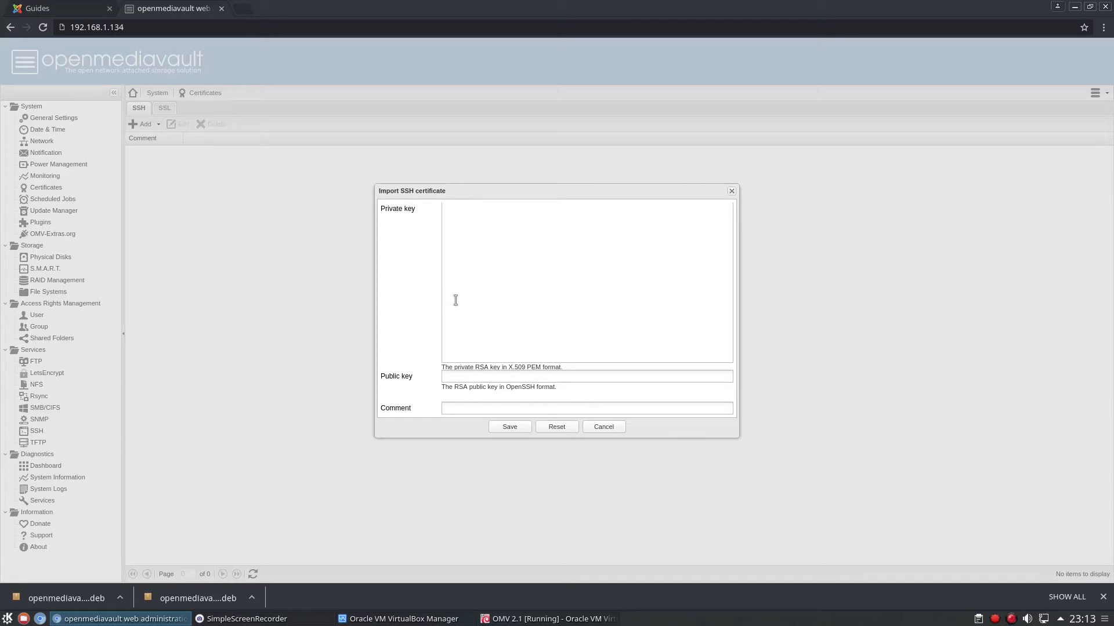
mouse_move(450, 464)
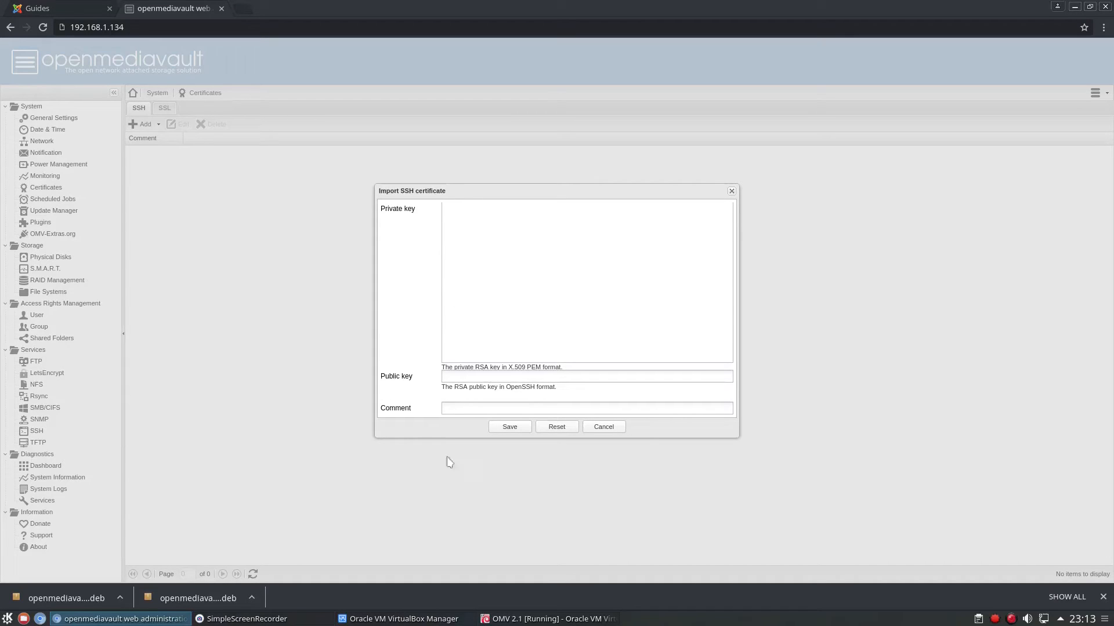
mouse_move(520, 430)
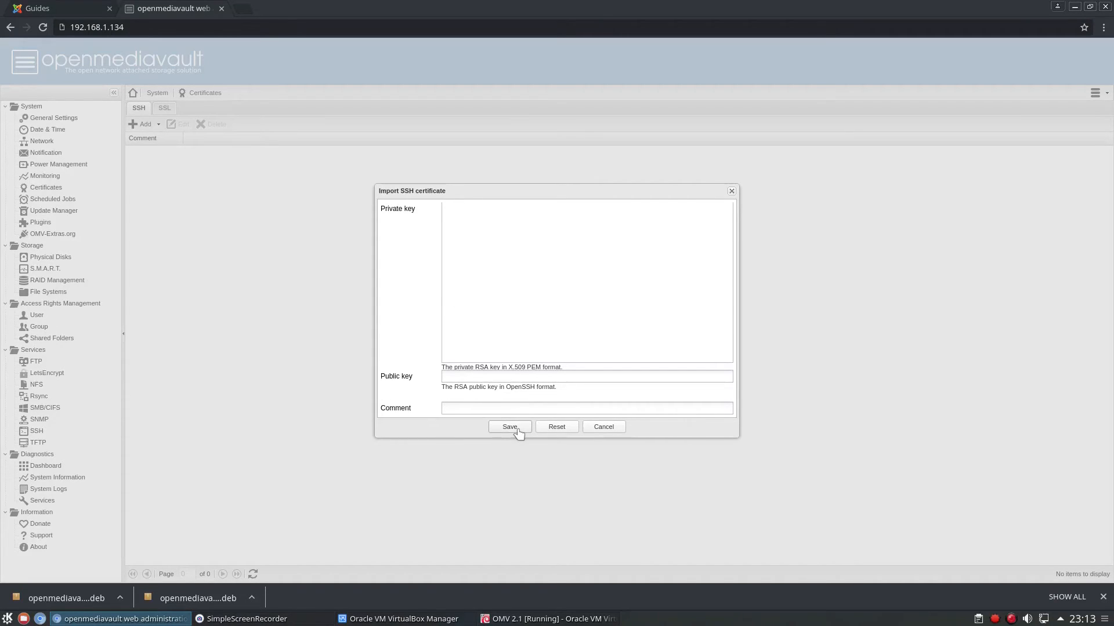